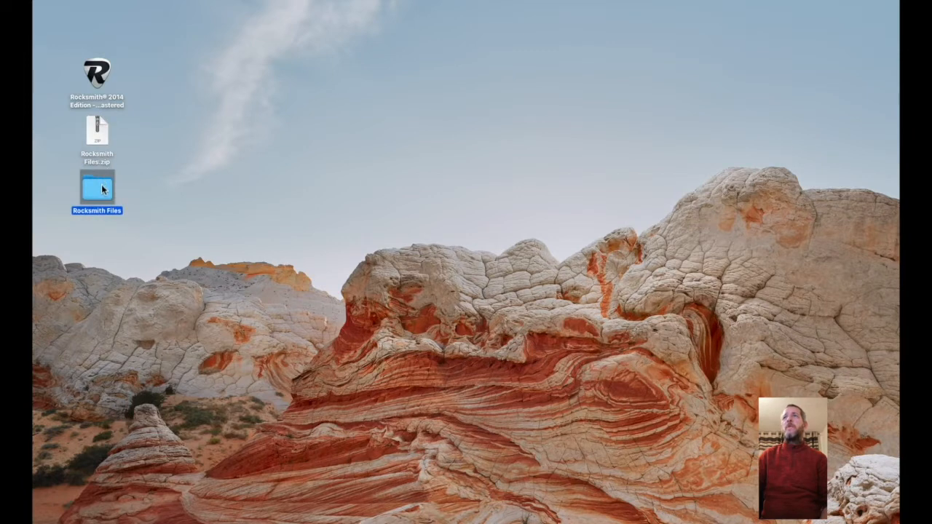
# Open the Rocksmith Files folder and select the Rocksmith Mac quick guide.rtf.
pyautogui.doubleClick(96, 188)
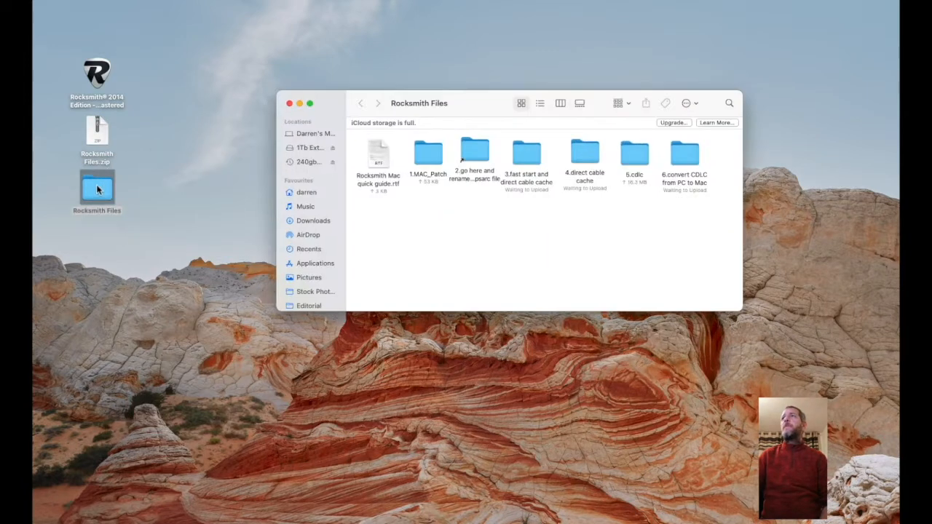
pyautogui.click(379, 157)
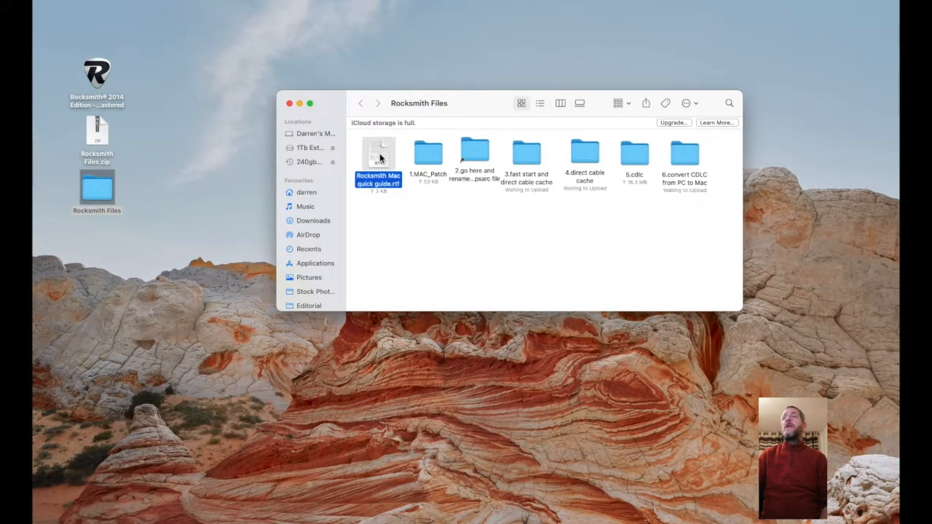
# Open Rocksmith Mac quick guide.rtf in TextEdit to read the numbered setup steps.
pyautogui.doubleClick(378, 153)
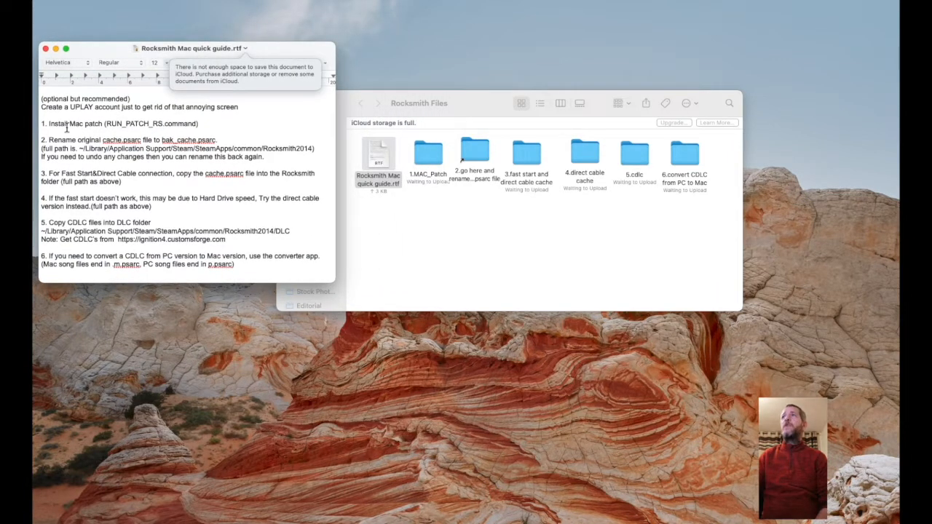
# Open the 1.MAC_Patch folder and select the RUN_PATCH_RS.command script.
pyautogui.click(427, 149)
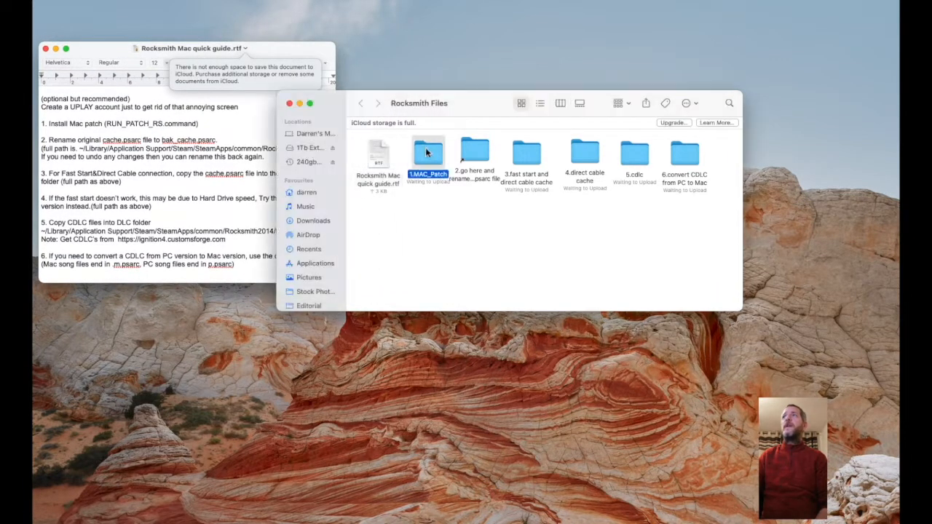
pyautogui.doubleClick(428, 149)
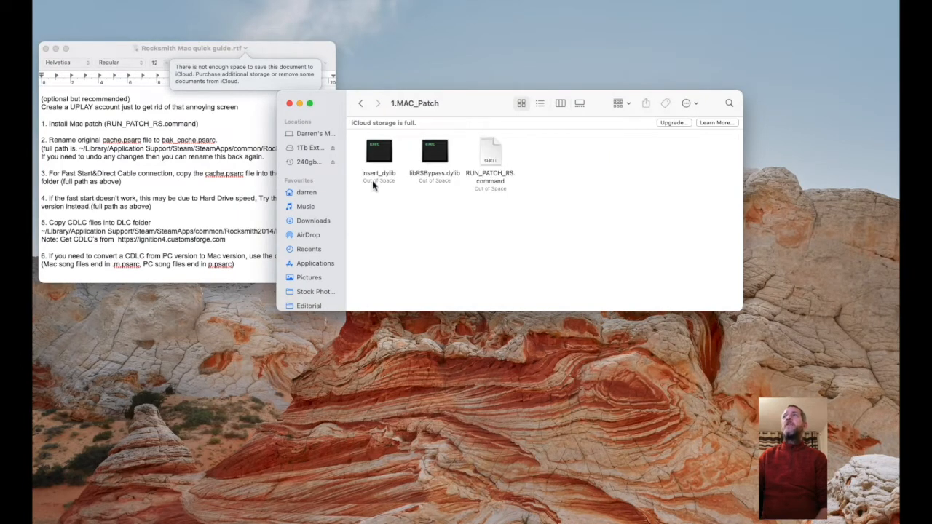
pyautogui.click(491, 152)
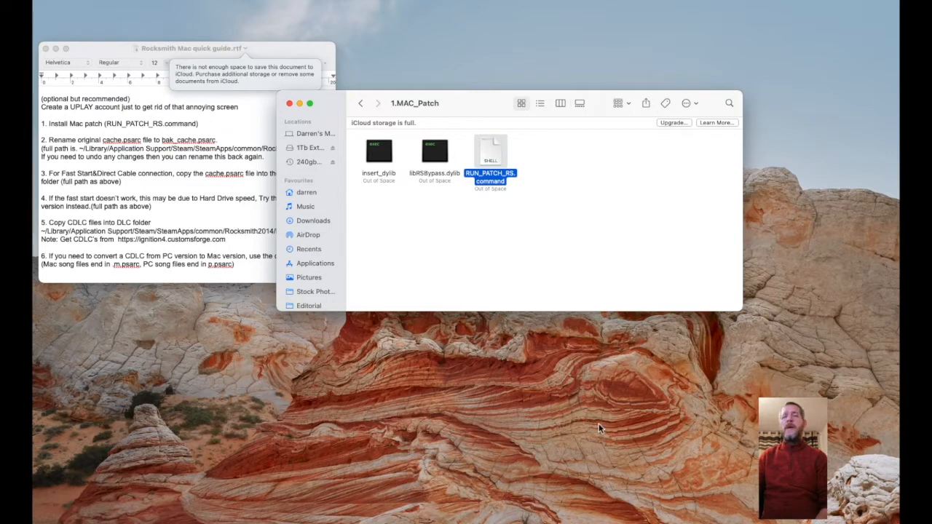
pyautogui.moveTo(606, 515)
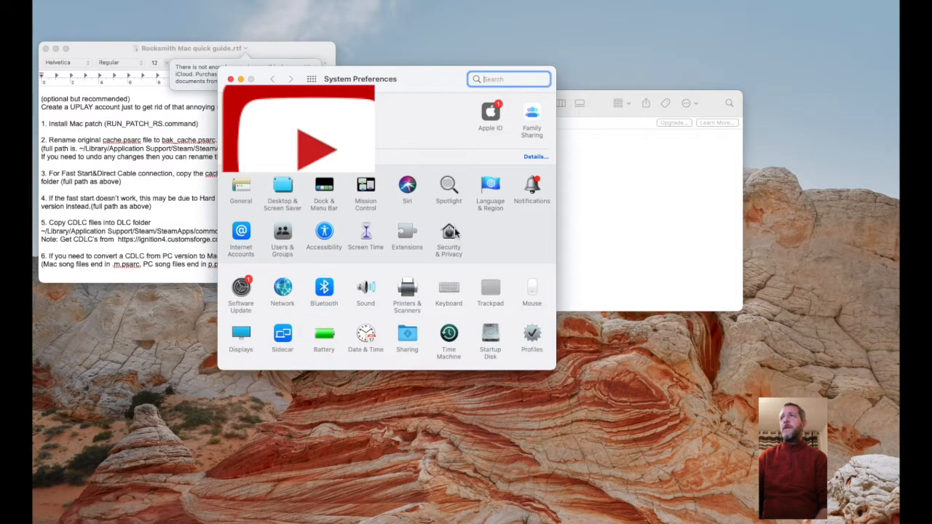
# Show the Security & Privacy General pane in System Preferences.
pyautogui.click(449, 235)
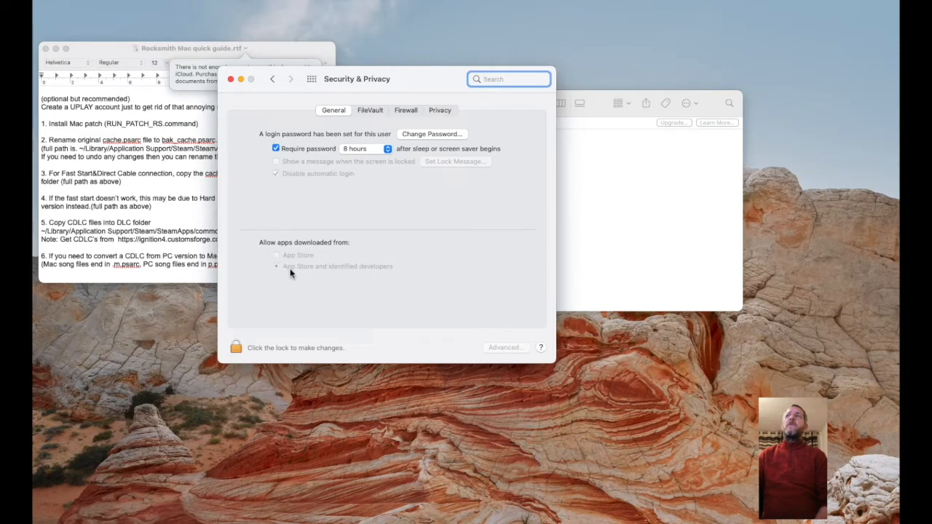
pyautogui.moveTo(233, 78)
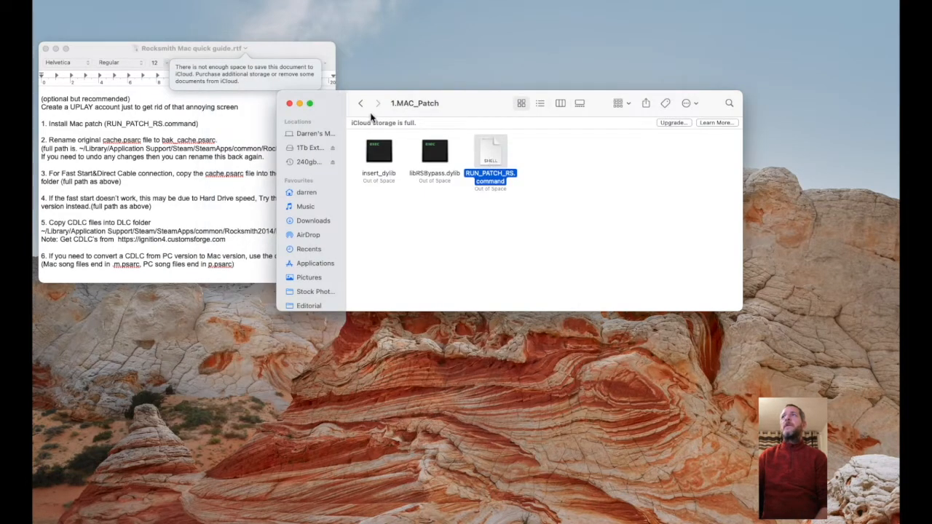
# Return to the Rocksmith Files folder and select the '2.go here' folder.
pyautogui.click(360, 102)
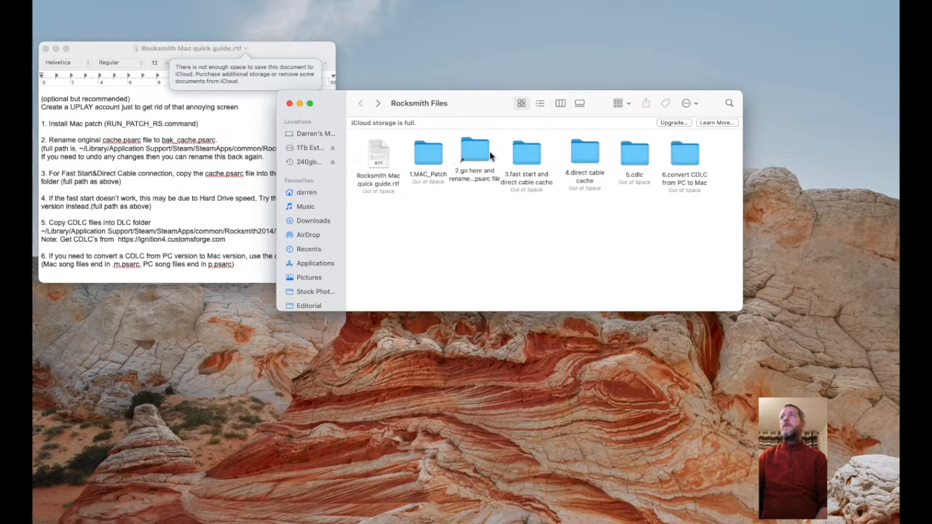
pyautogui.click(476, 153)
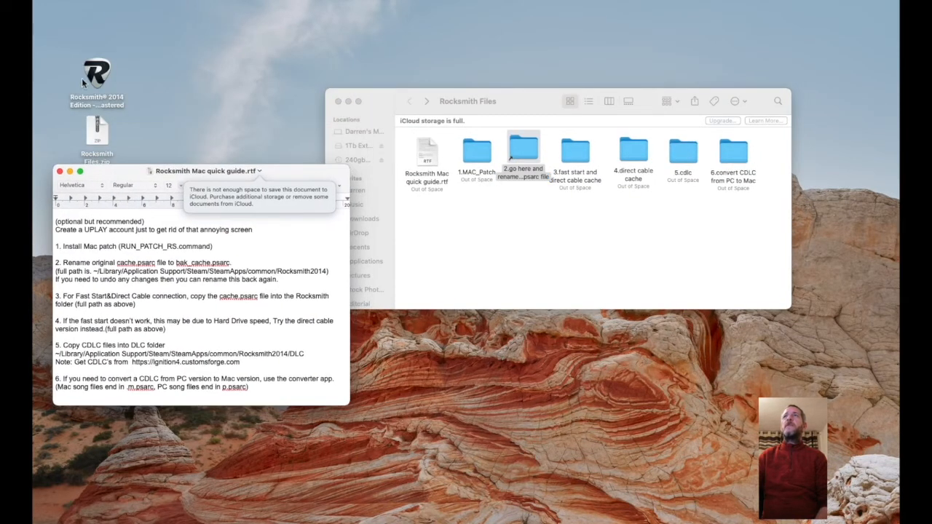
# Launch Rocksmith 2014 from the desktop and wait through the Ubisoft splash.
pyautogui.doubleClick(97, 65)
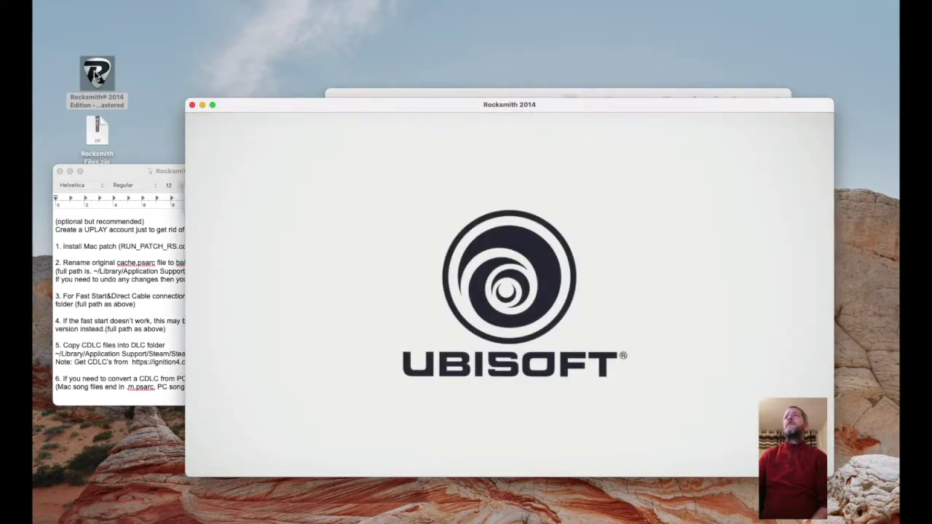
pyautogui.moveTo(125, 257)
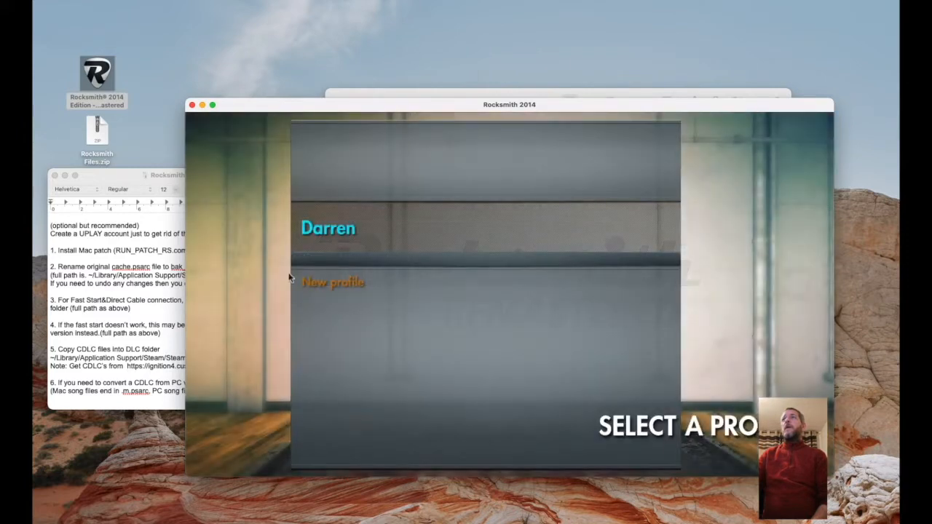
# Choose the existing profile and open the Learn a Song list.
pyautogui.click(329, 227)
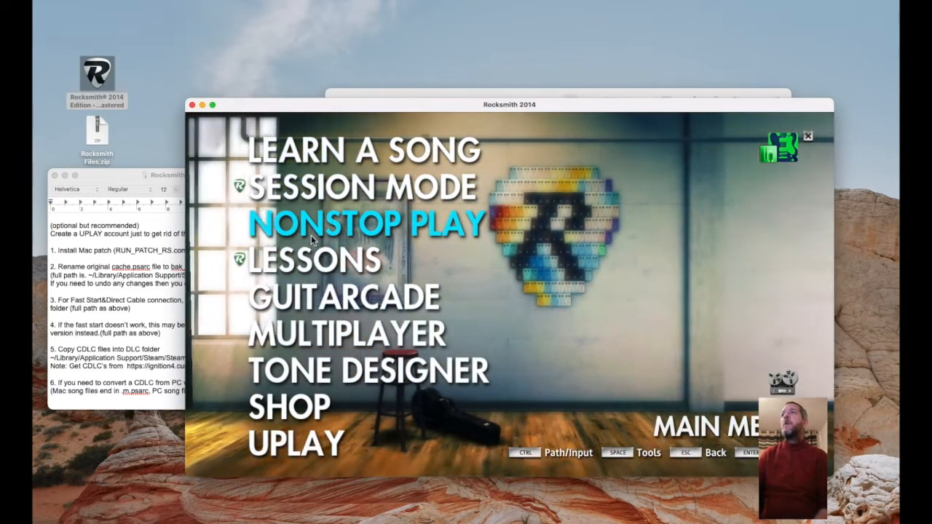
pyautogui.press('up')
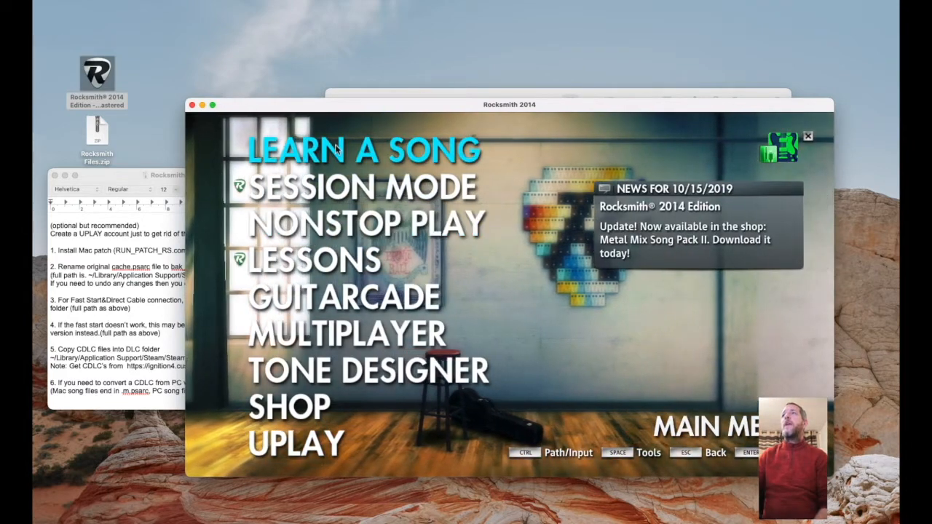
pyautogui.click(364, 148)
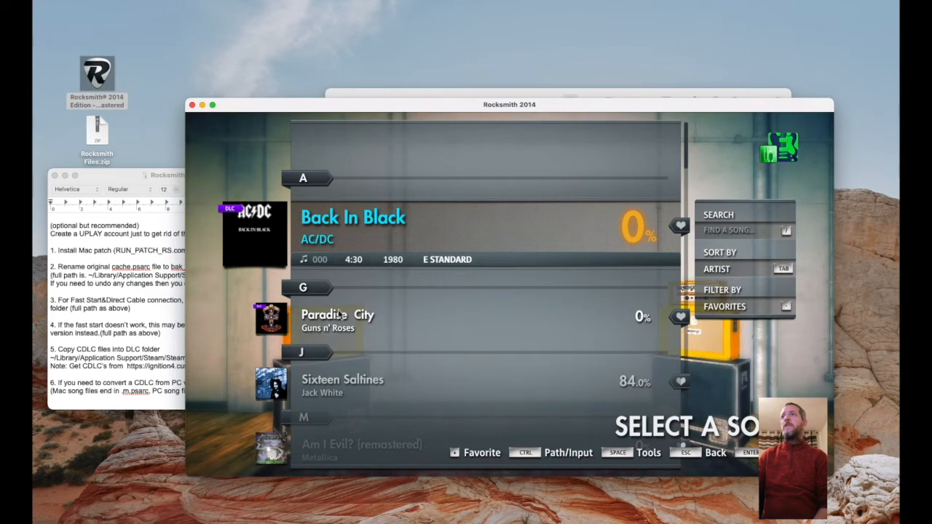
pyautogui.moveTo(342, 346)
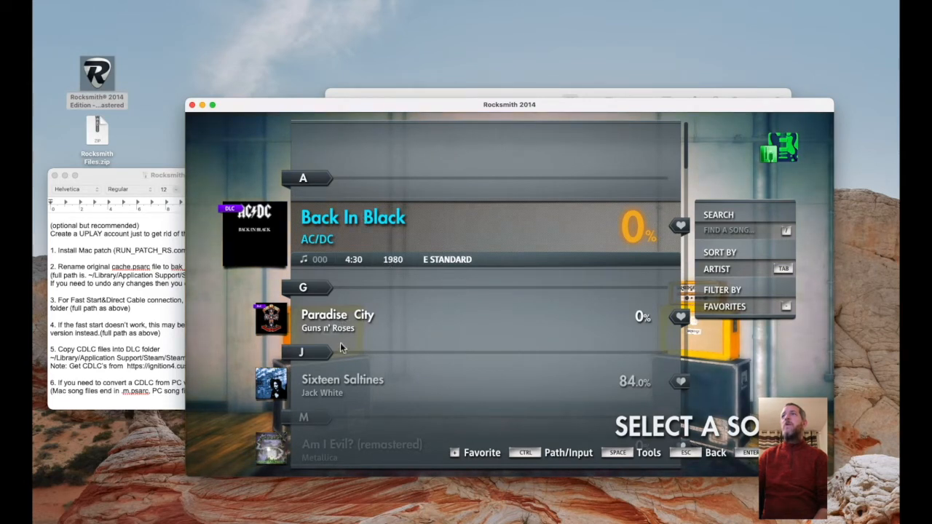
pyautogui.moveTo(347, 288)
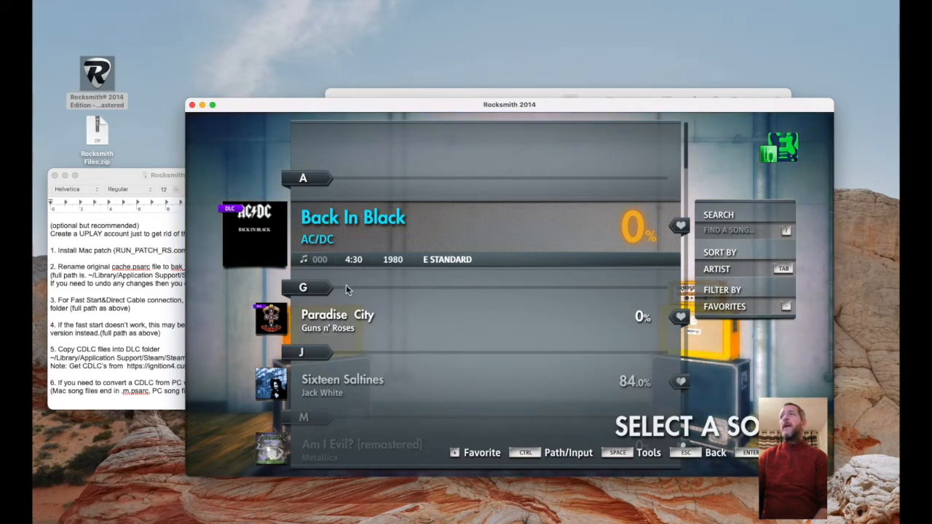
pyautogui.moveTo(845, 234)
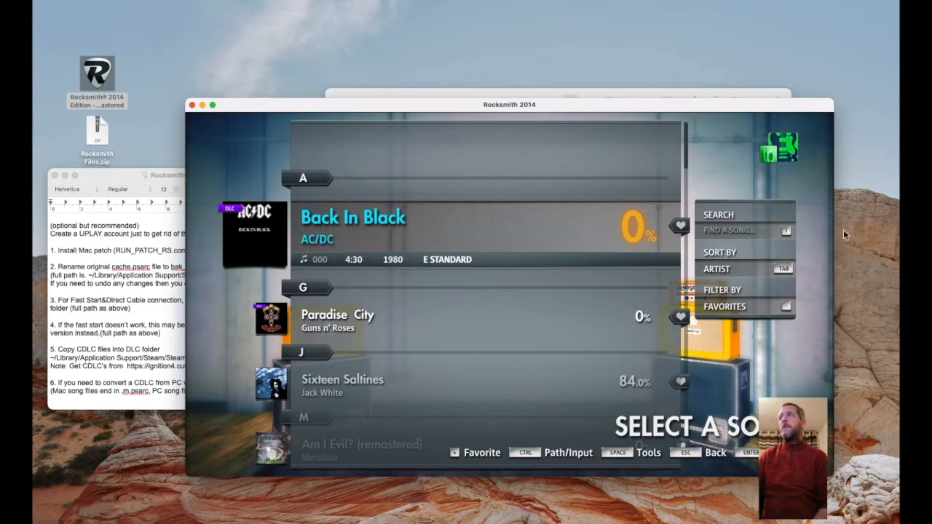
# Quit the game with Yes and close the Rocksmith 2014 window.
pyautogui.click(743, 230)
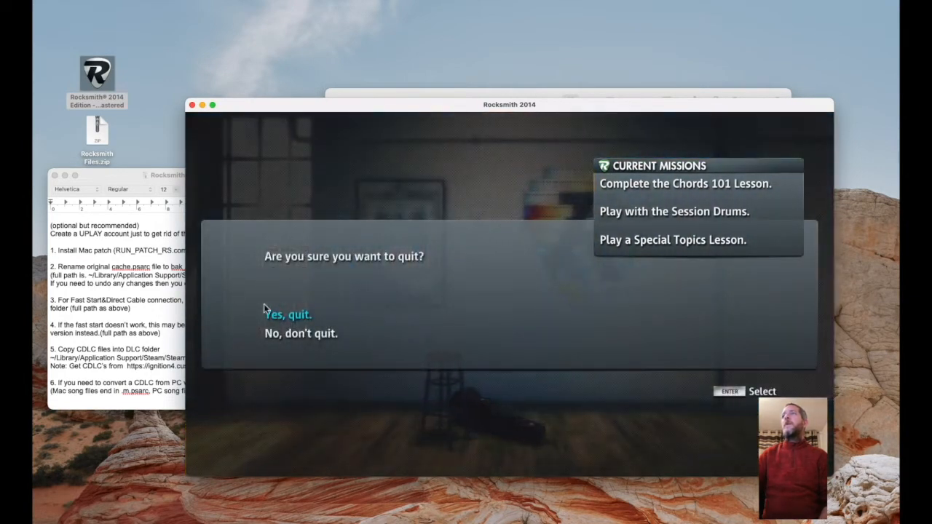
pyautogui.click(283, 315)
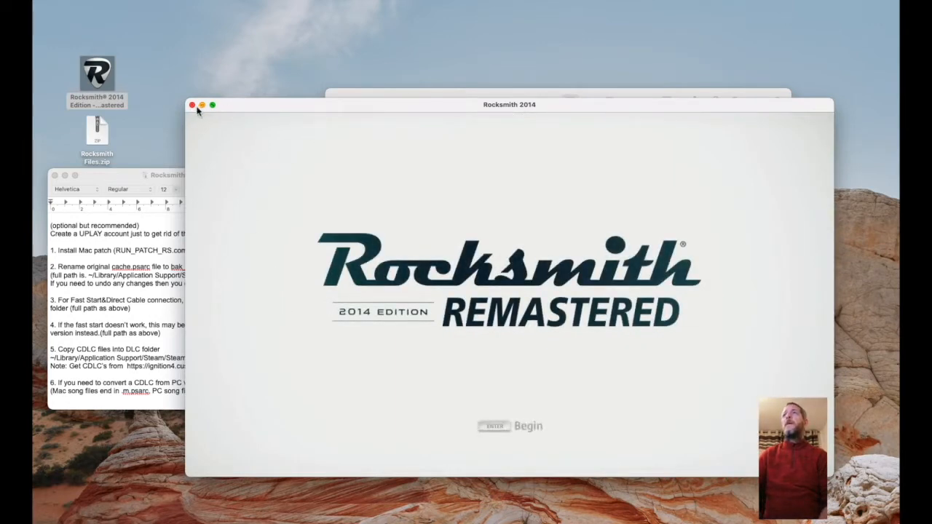
pyautogui.click(192, 105)
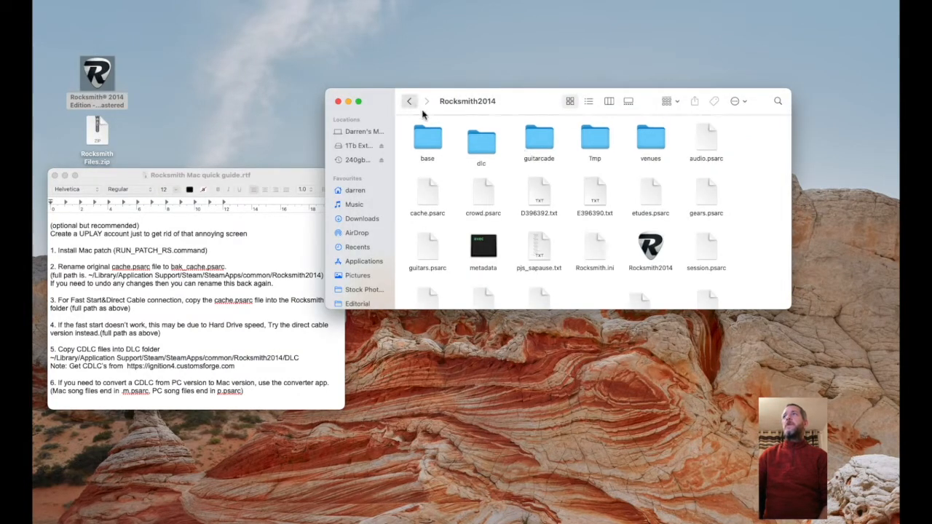
# Go through '2.go here' to the Rocksmith2014 folder and rename cache.psarc to bak_cache.psarc.
pyautogui.click(408, 100)
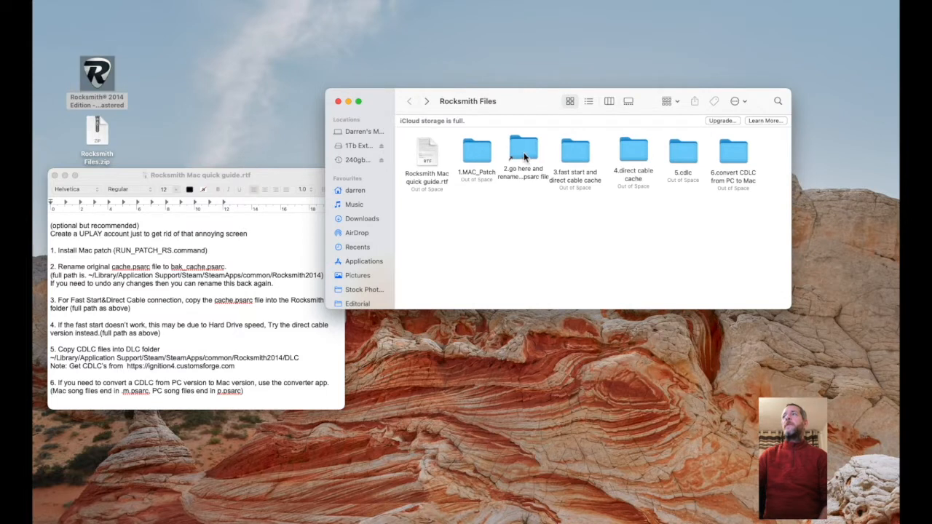
pyautogui.doubleClick(524, 150)
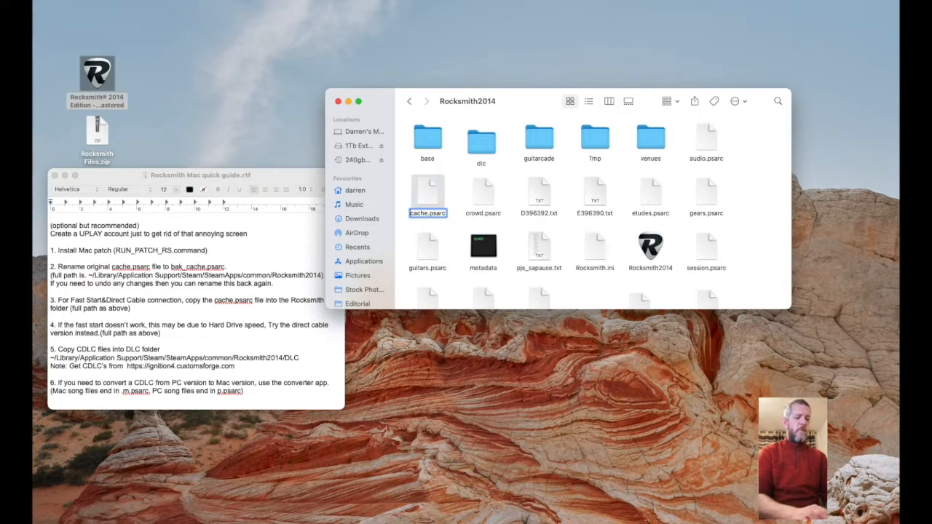
pyautogui.write('bak_cache.psarc')
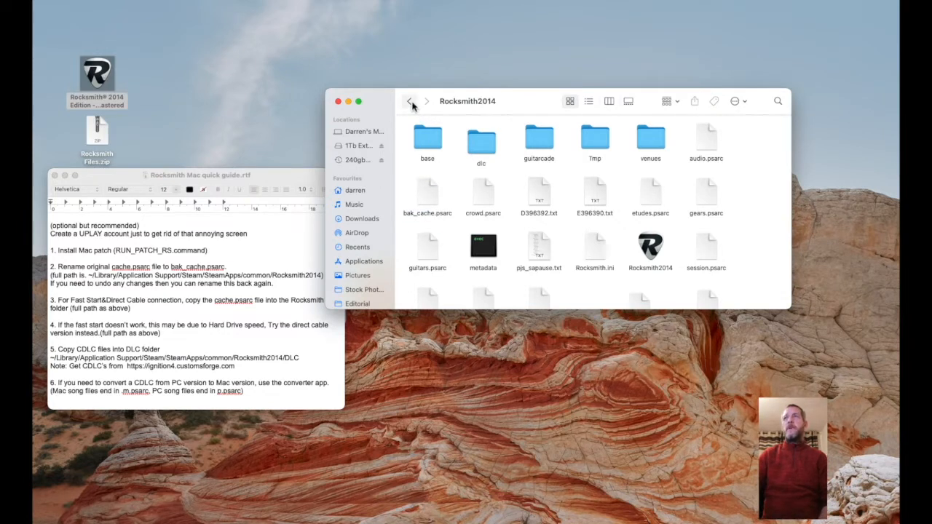
# Go back to the Rocksmith Files folder listing the numbered step folders.
pyautogui.click(412, 102)
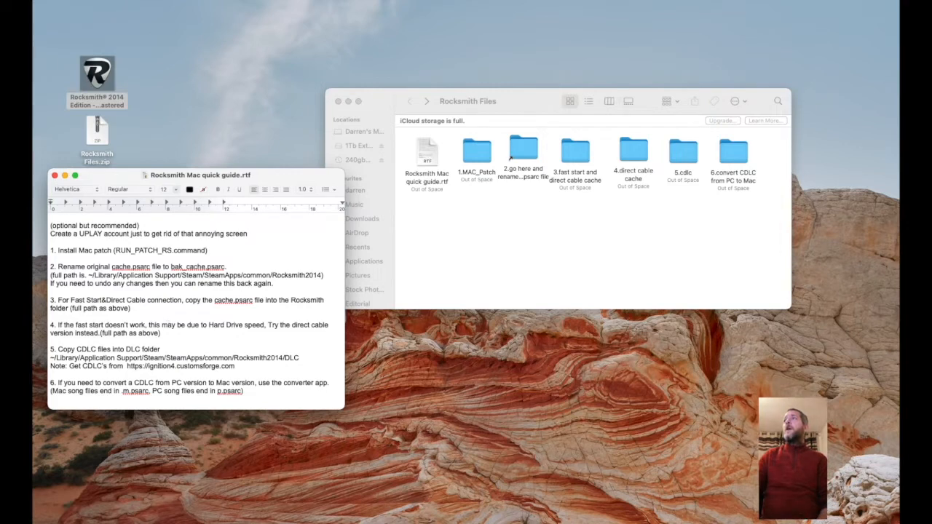
# Select the patched cache.psarc in '3.fast start and direct cable cache' and jump into the Rocksmith2014 game folder.
pyautogui.click(575, 148)
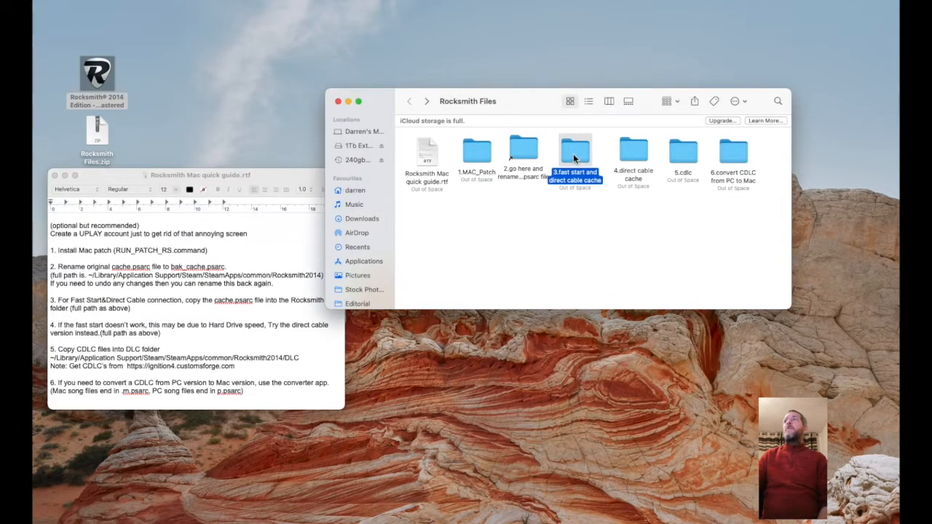
pyautogui.doubleClick(575, 150)
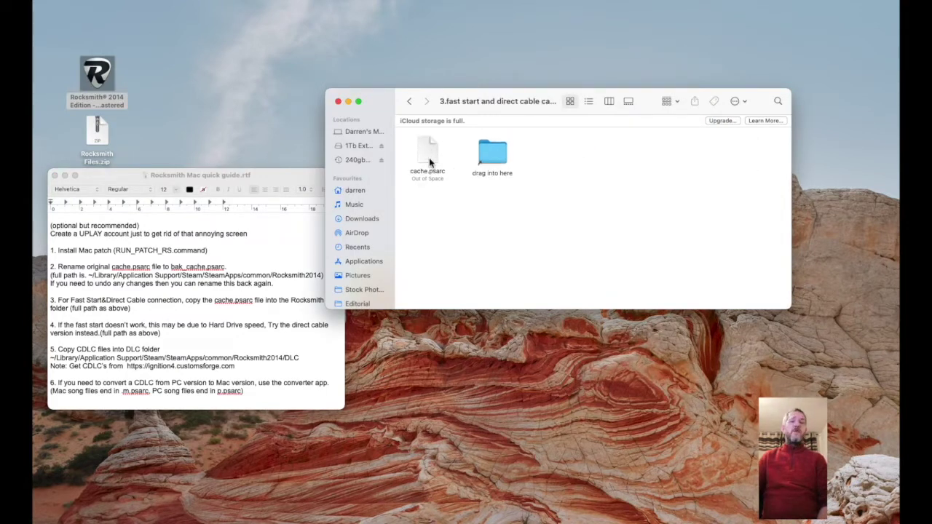
pyautogui.click(429, 153)
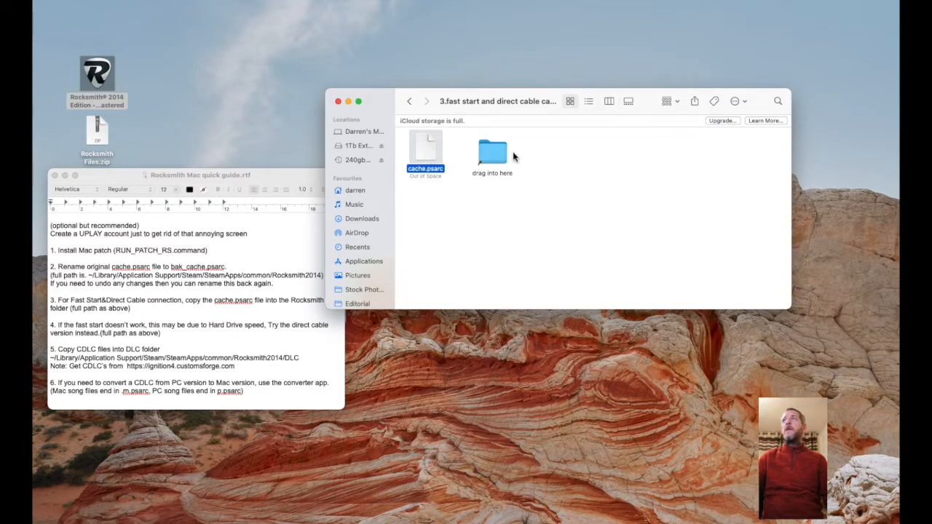
pyautogui.doubleClick(492, 149)
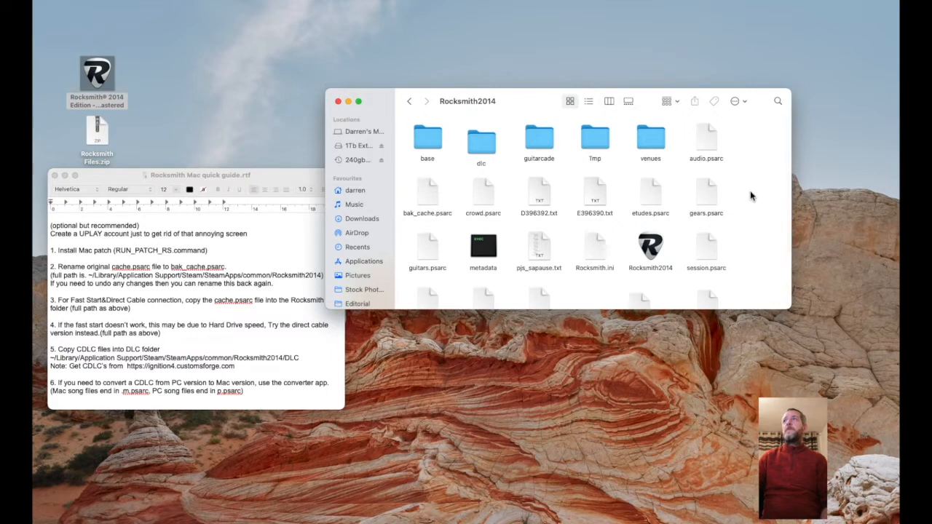
pyautogui.moveTo(809, 226)
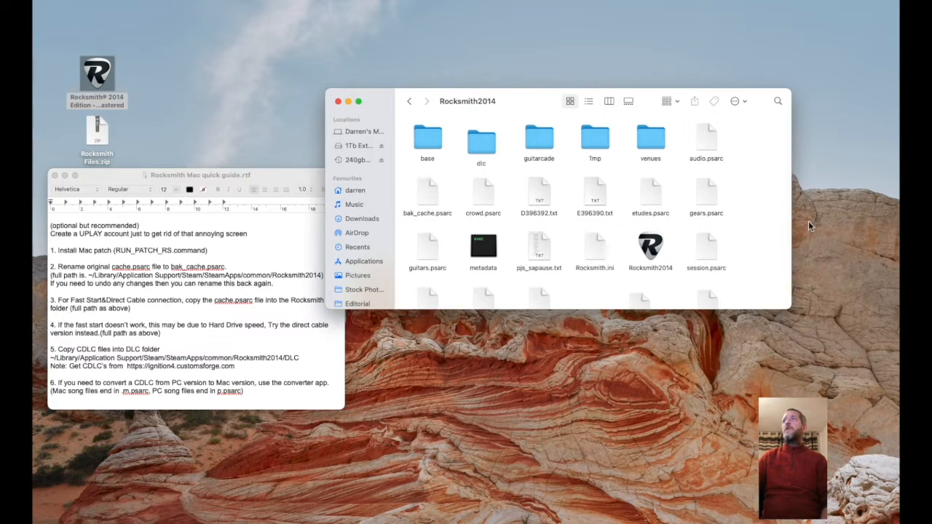
pyautogui.scroll(-3)
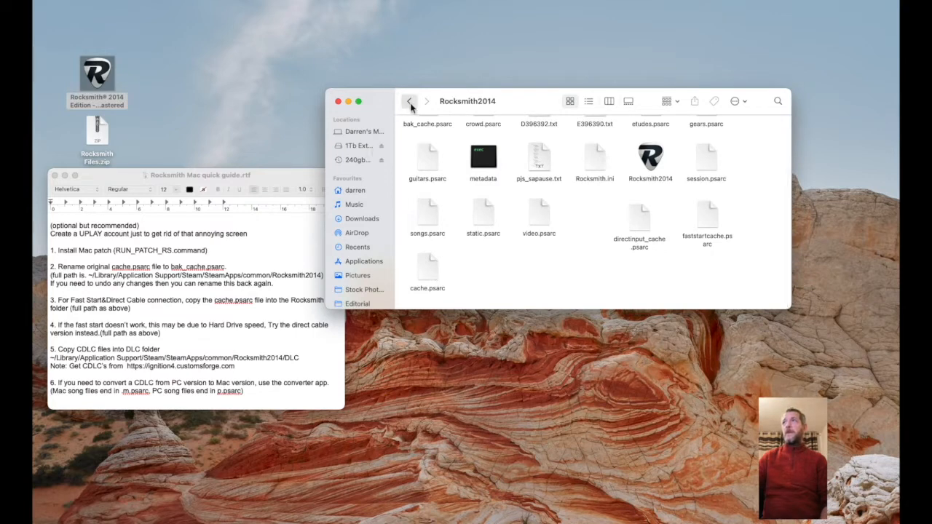
# Back in Rocksmith Files, open the 5.cdlc custom songs folder and scroll the quick guide.
pyautogui.click(410, 102)
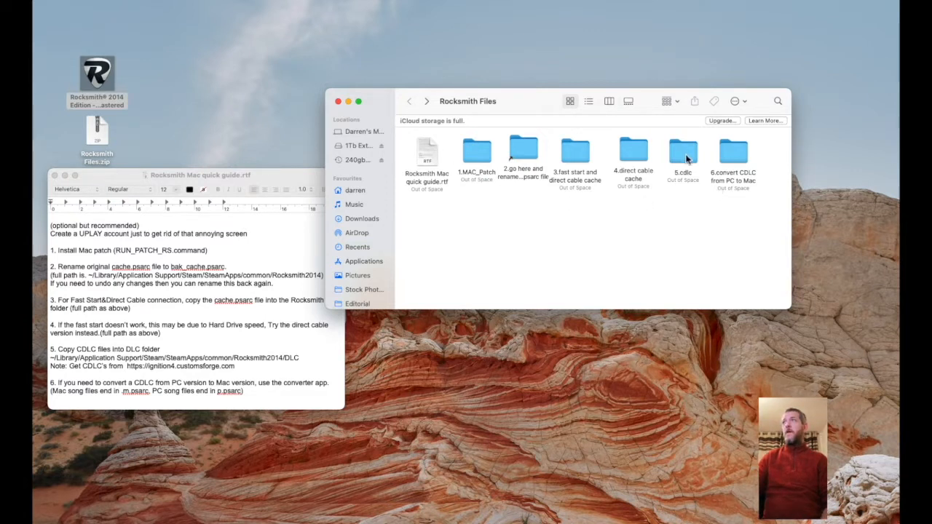
pyautogui.doubleClick(681, 148)
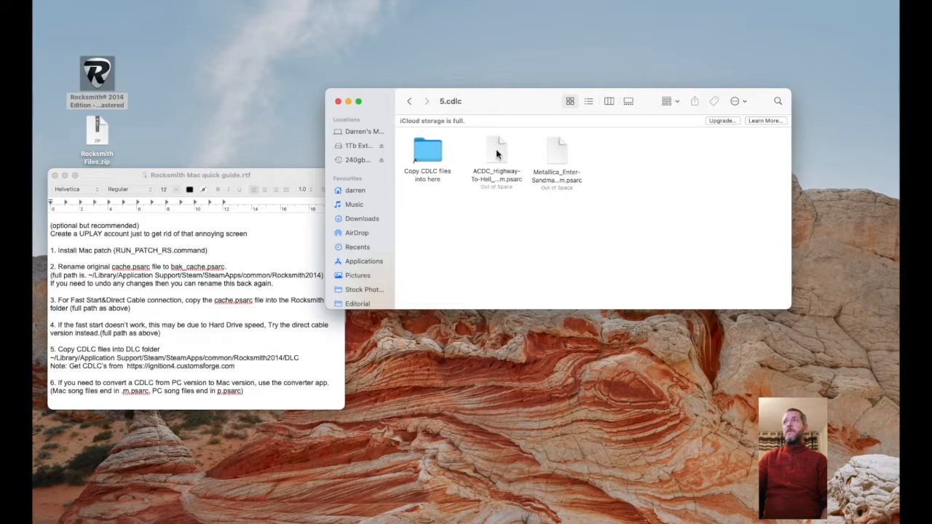
pyautogui.moveTo(489, 147)
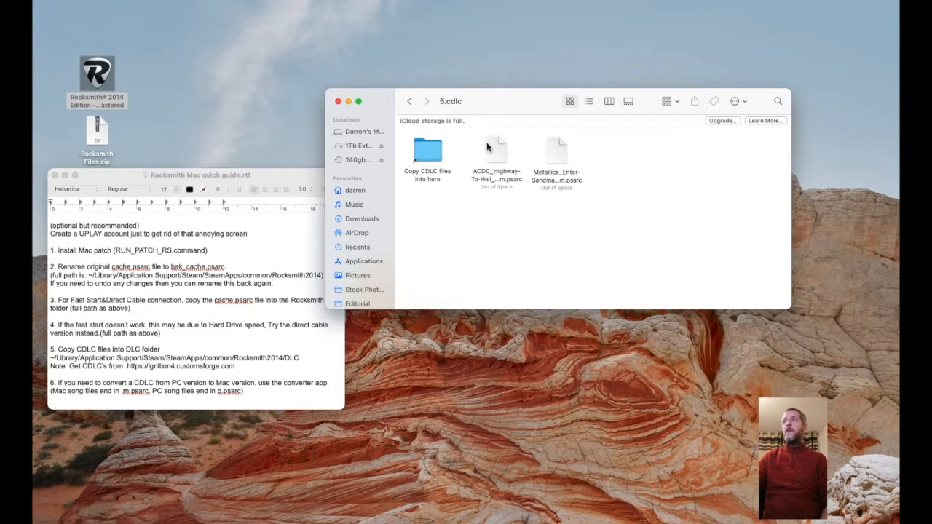
pyautogui.click(428, 150)
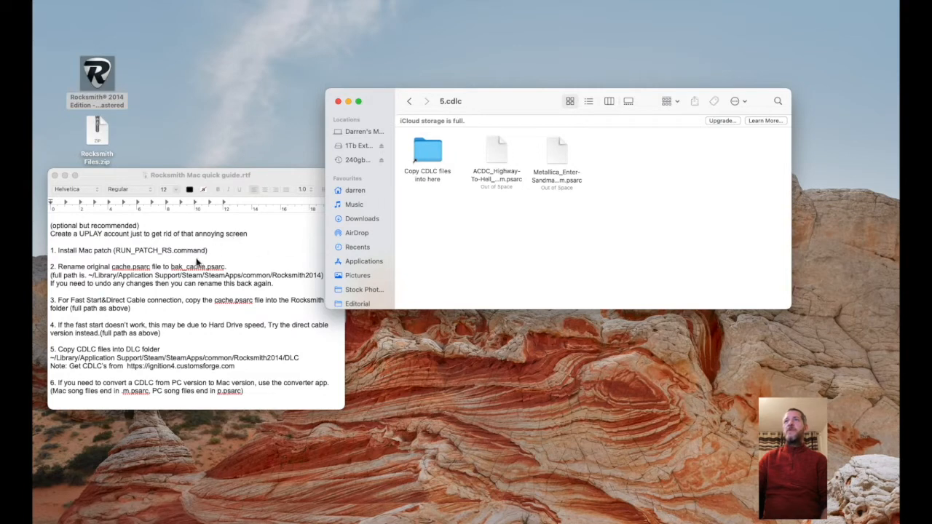
pyautogui.scroll(-3)
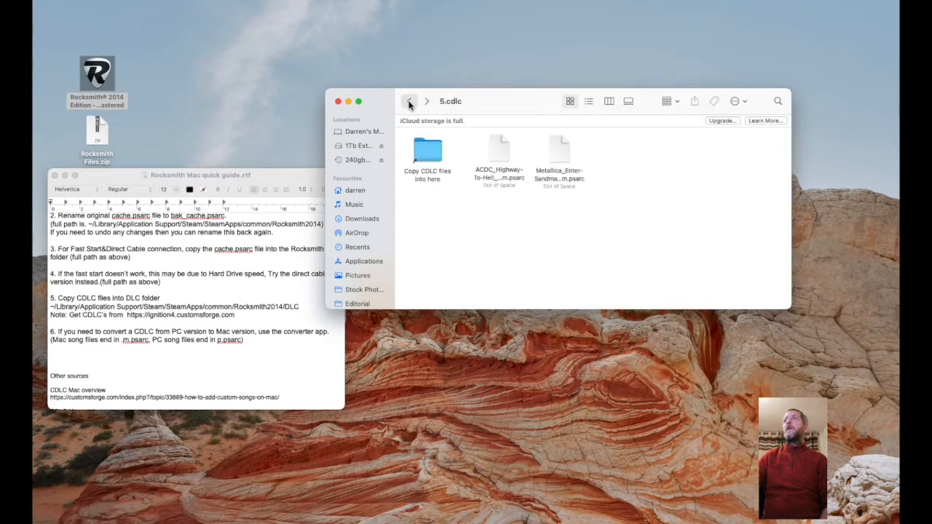
# Back in Rocksmith Files, open the '6.convert CDLC from PC to Mac' folder.
pyautogui.click(407, 101)
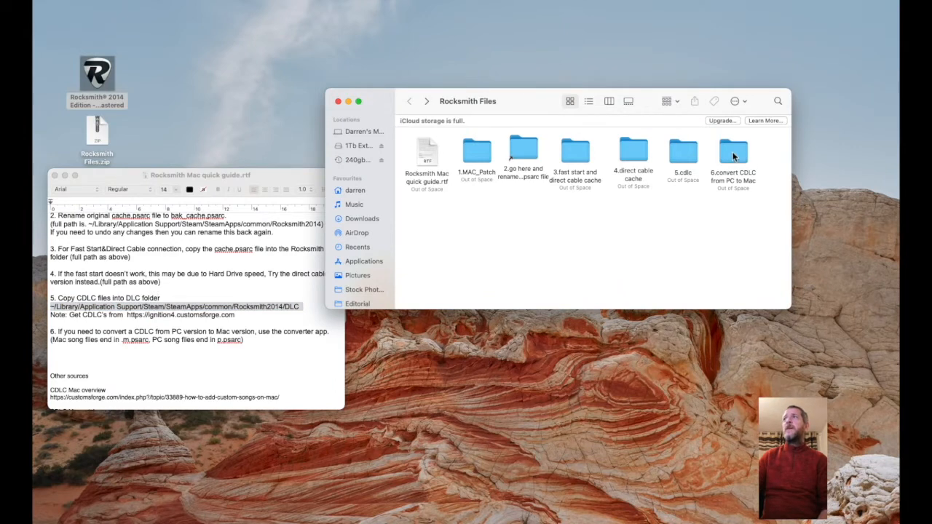
pyautogui.doubleClick(731, 146)
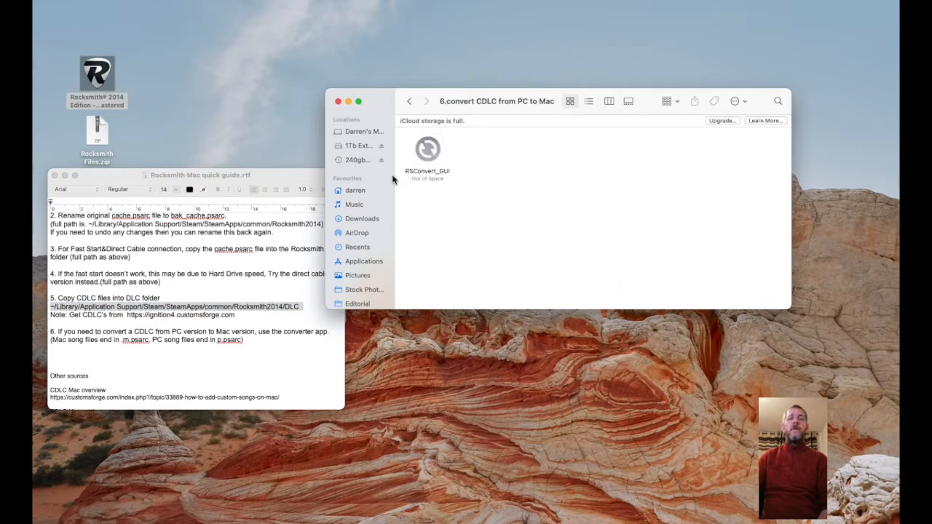
# Launch RSConvert_GUI to see its Mac drop-file converter, then return to Rocksmith Files.
pyautogui.click(428, 149)
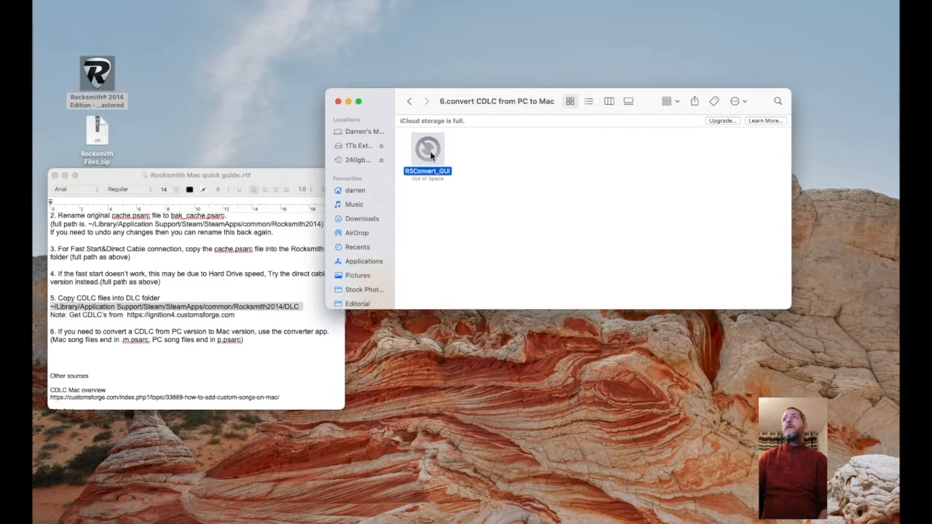
pyautogui.doubleClick(428, 149)
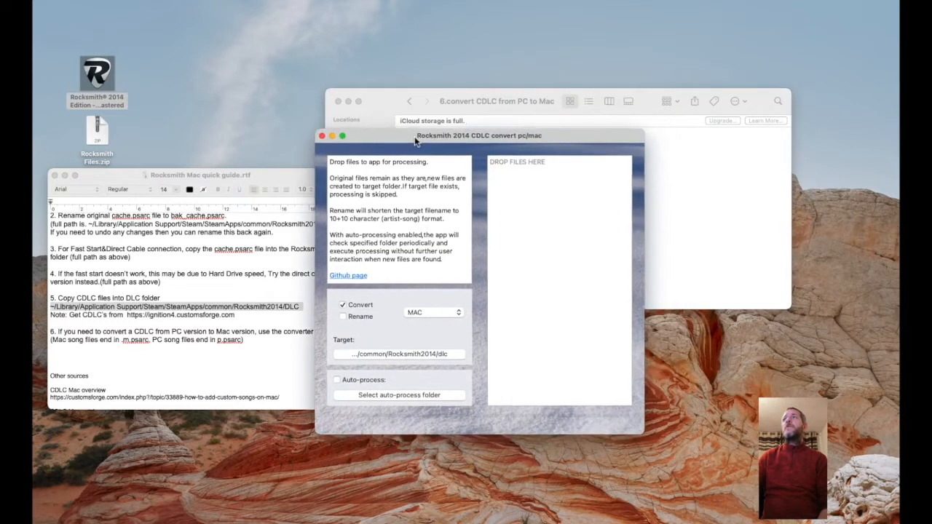
pyautogui.moveTo(479, 135); pyautogui.dragTo(498, 146)
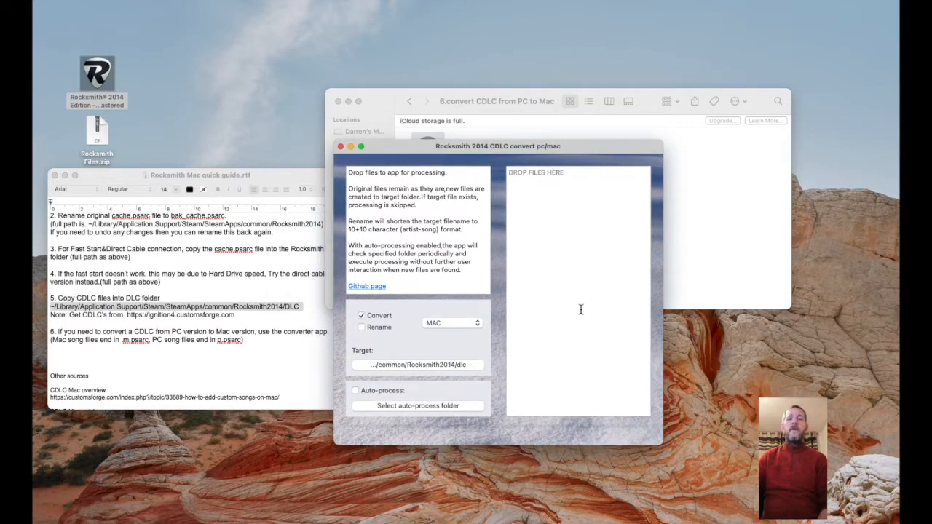
pyautogui.moveTo(530, 212)
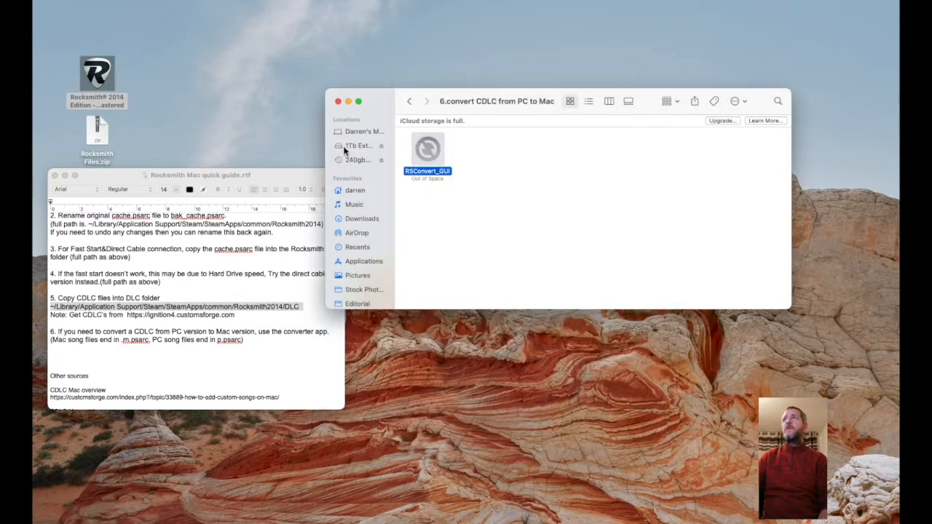
pyautogui.click(408, 102)
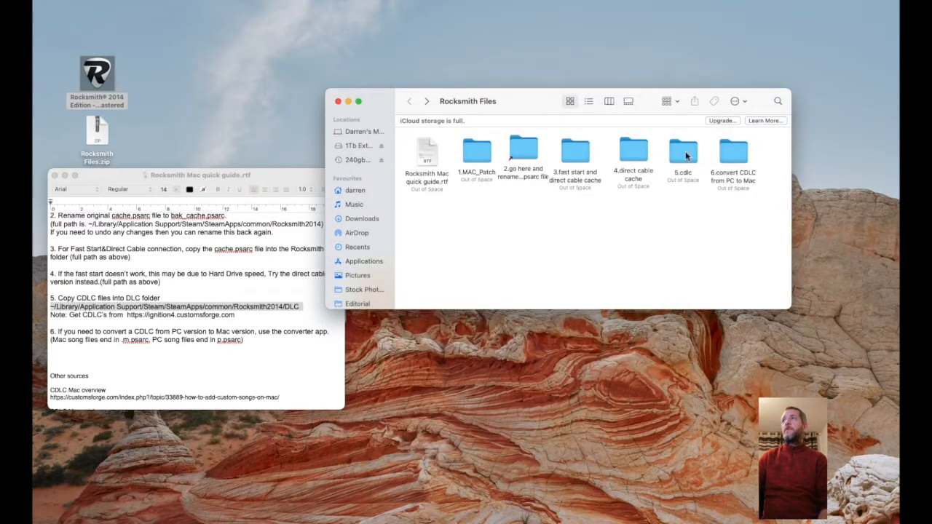
# Select the ACDC .psarc in 5.cdlc, then close the Finder window and quick guide.
pyautogui.doubleClick(681, 148)
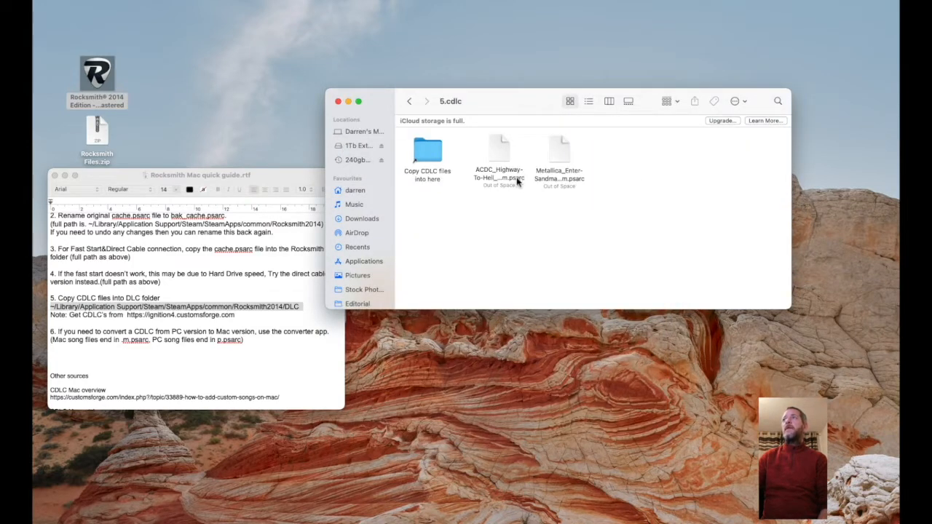
pyautogui.click(501, 153)
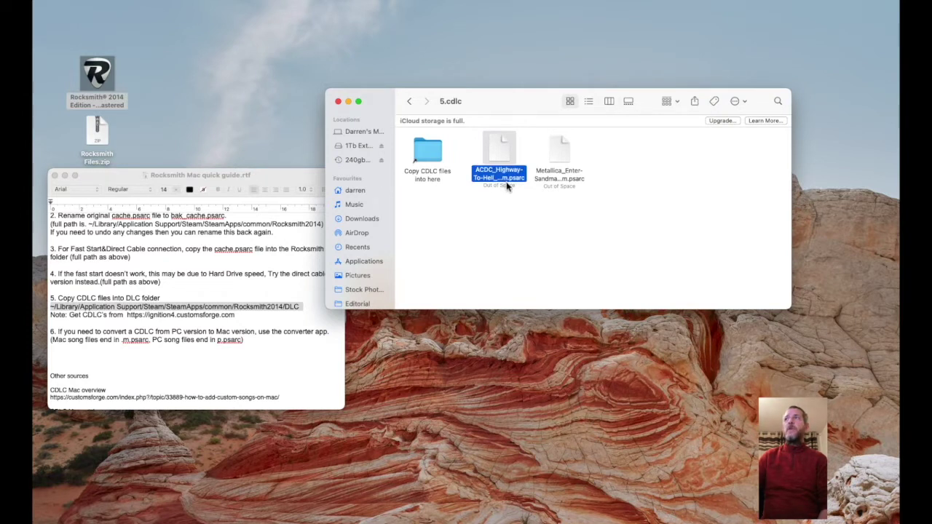
pyautogui.moveTo(517, 186)
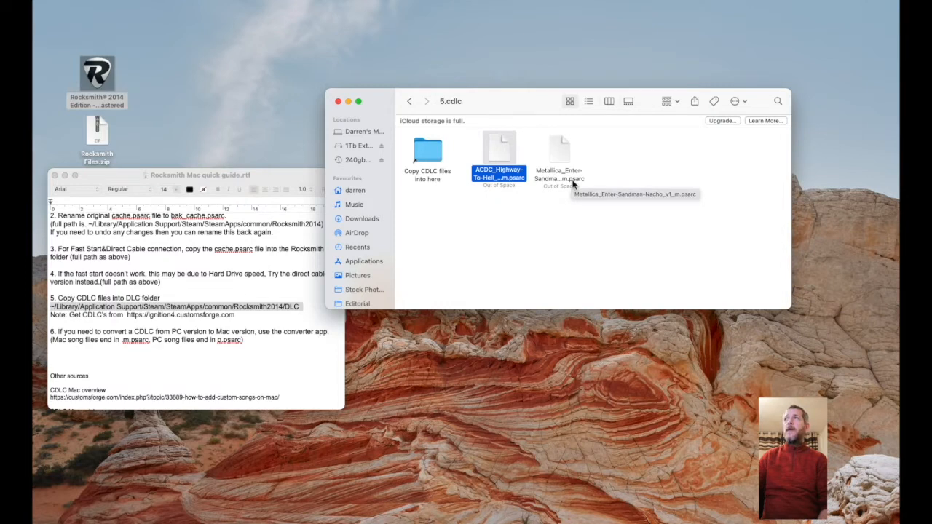
pyautogui.moveTo(542, 200)
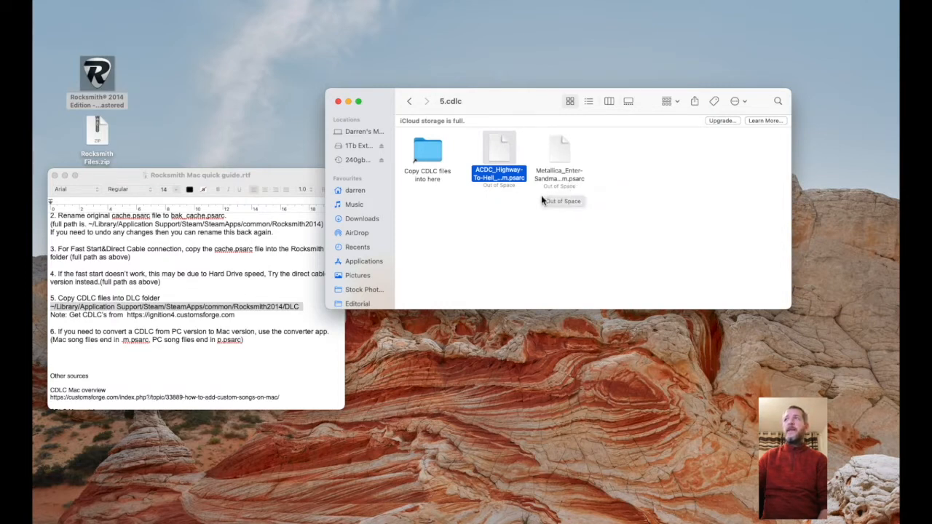
pyautogui.moveTo(531, 219)
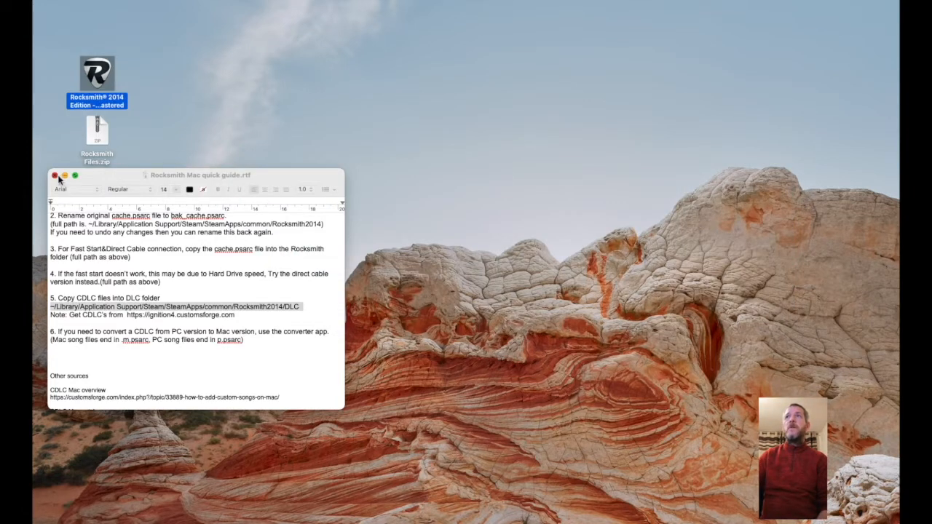
pyautogui.click(52, 177)
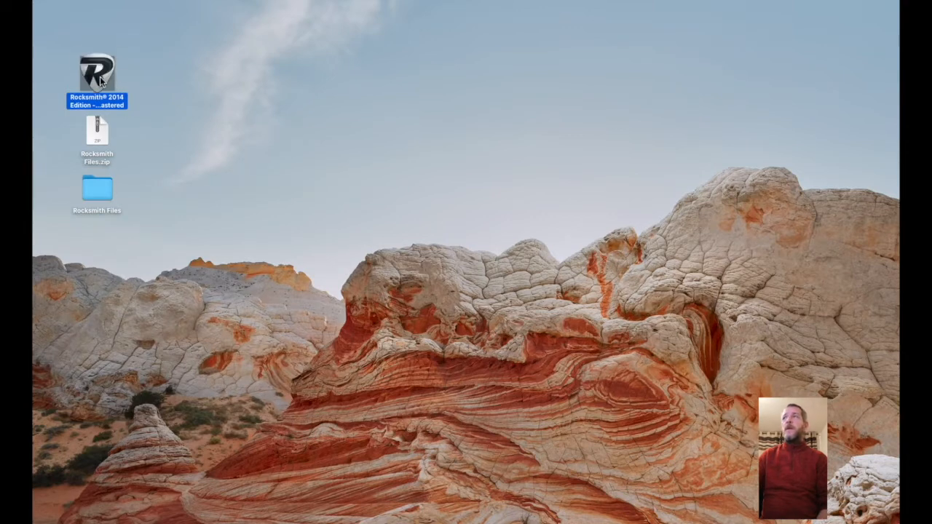
# Launch the patched Rocksmith 2014 and load the existing player profile.
pyautogui.doubleClick(96, 70)
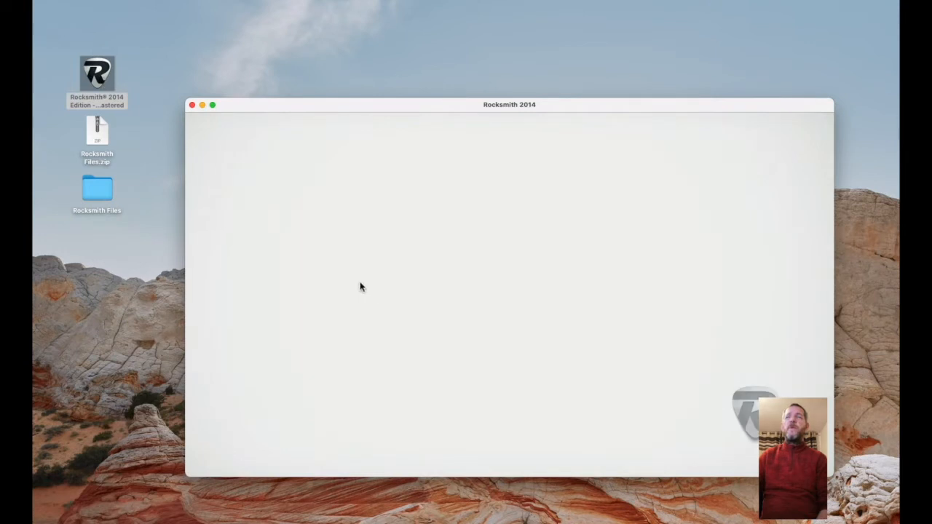
pyautogui.moveTo(421, 289)
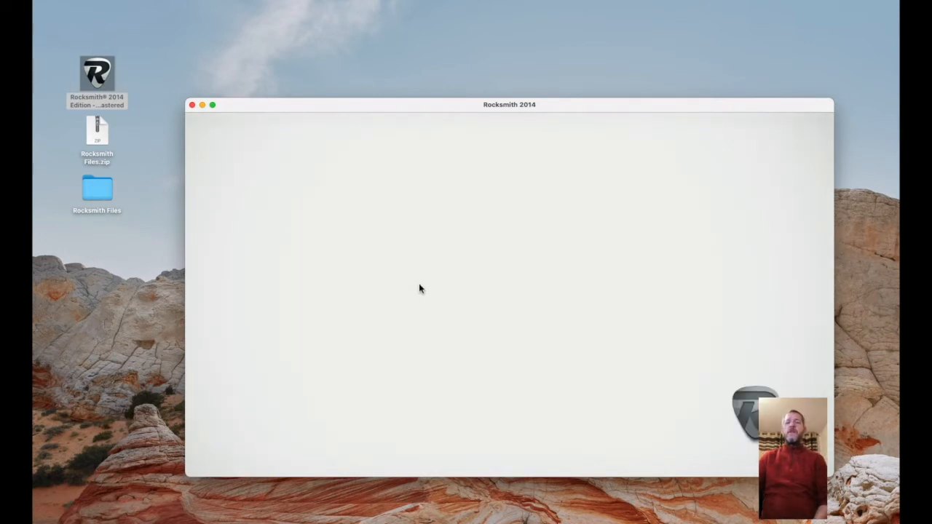
pyautogui.moveTo(417, 291)
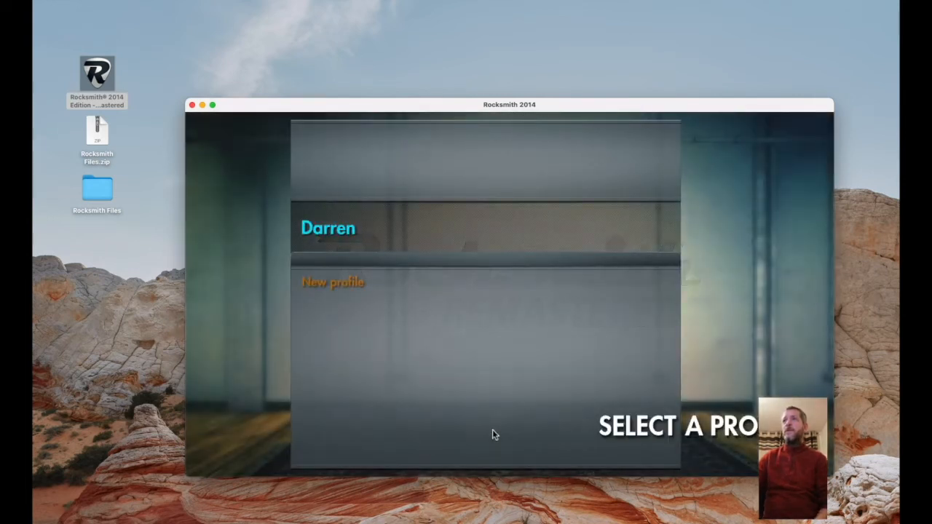
pyautogui.click(329, 227)
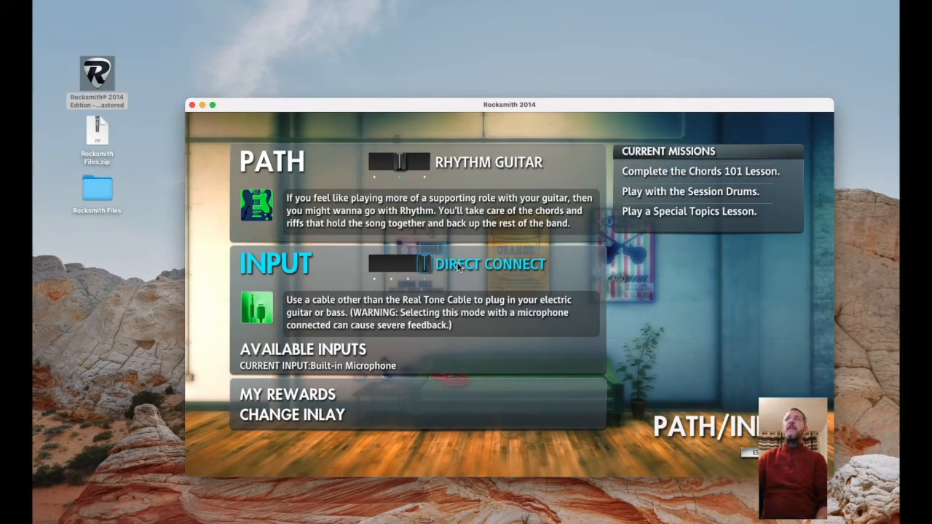
# From Path/Input, show the Confirm Your Input list of available audio inputs.
pyautogui.click(392, 265)
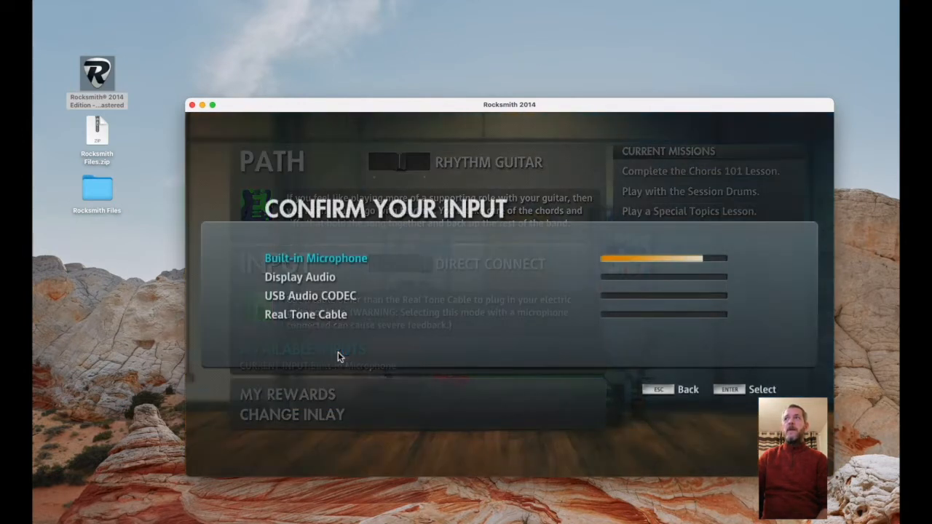
# Choose USB Audio CODEC as the input and return to the main menu.
pyautogui.click(309, 295)
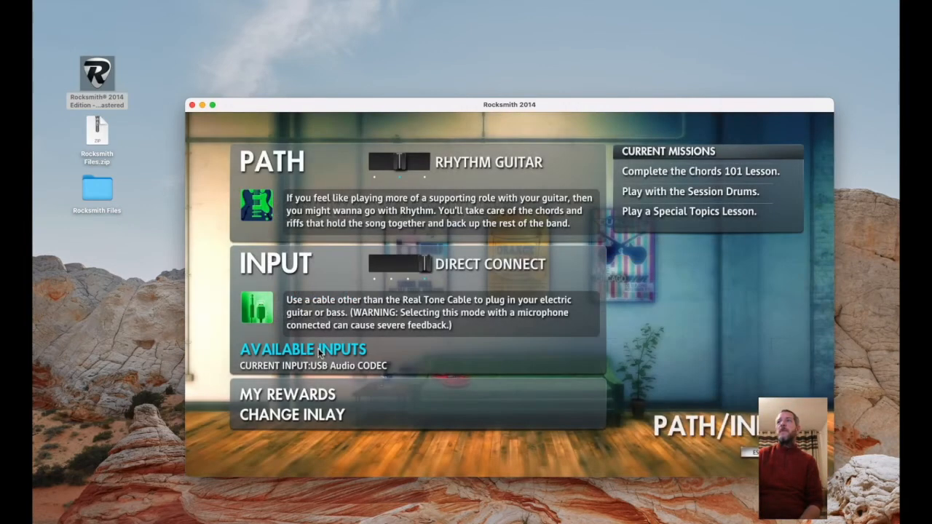
pyautogui.click(301, 349)
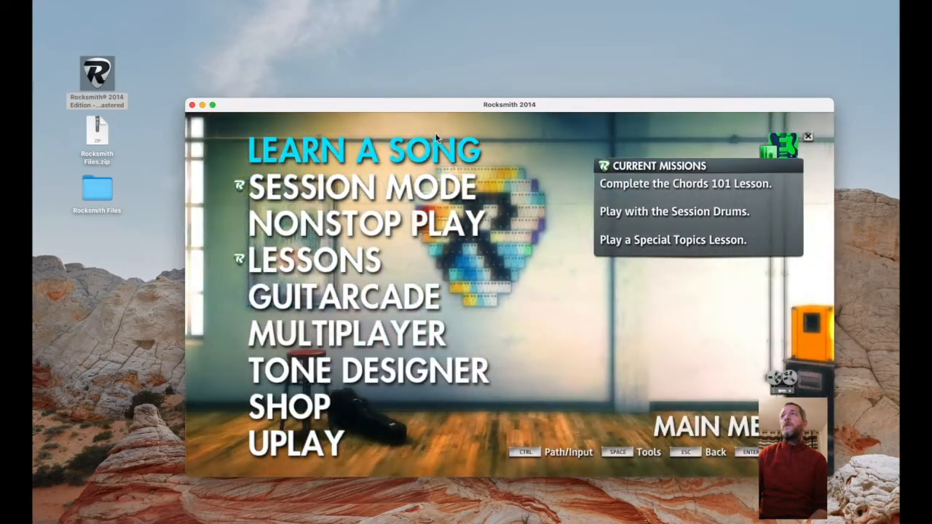
# In Learn a Song, search 'ente' to find Metallica's Enter Sandman, then back out.
pyautogui.click(361, 148)
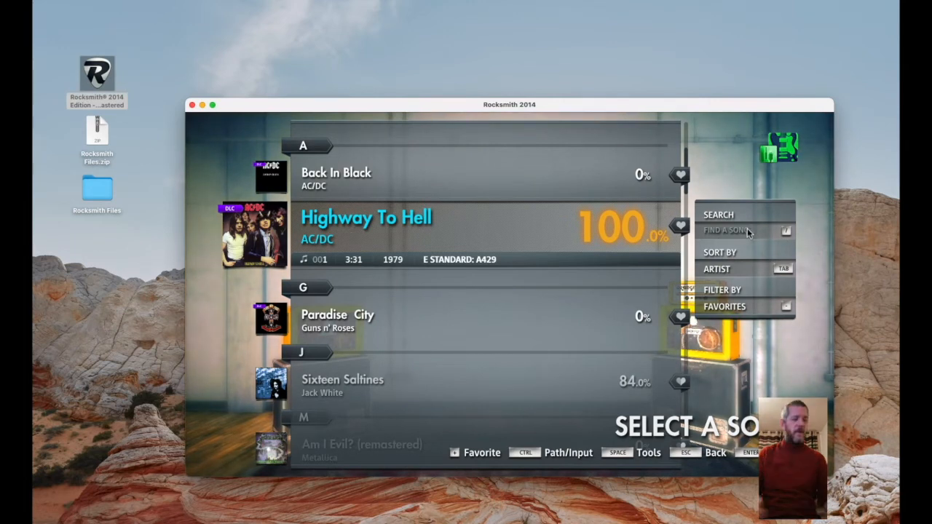
pyautogui.write('enter')
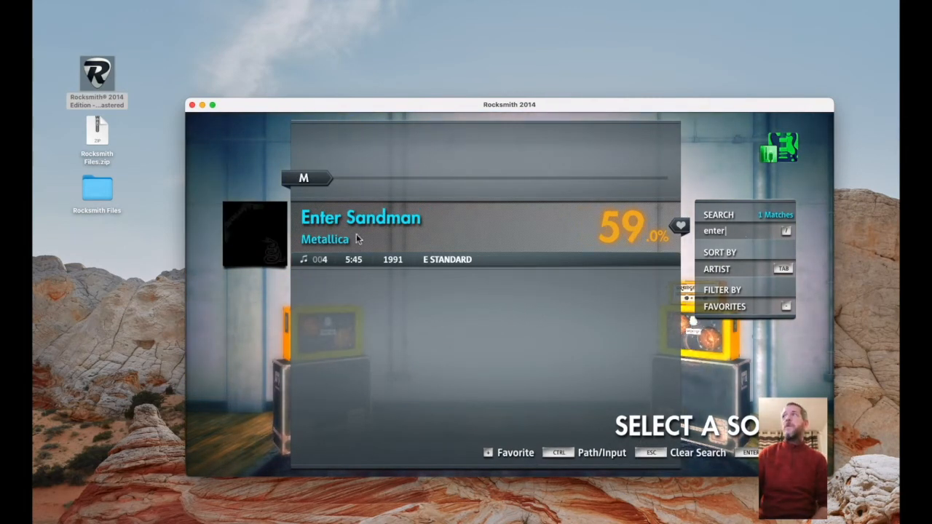
pyautogui.moveTo(438, 220)
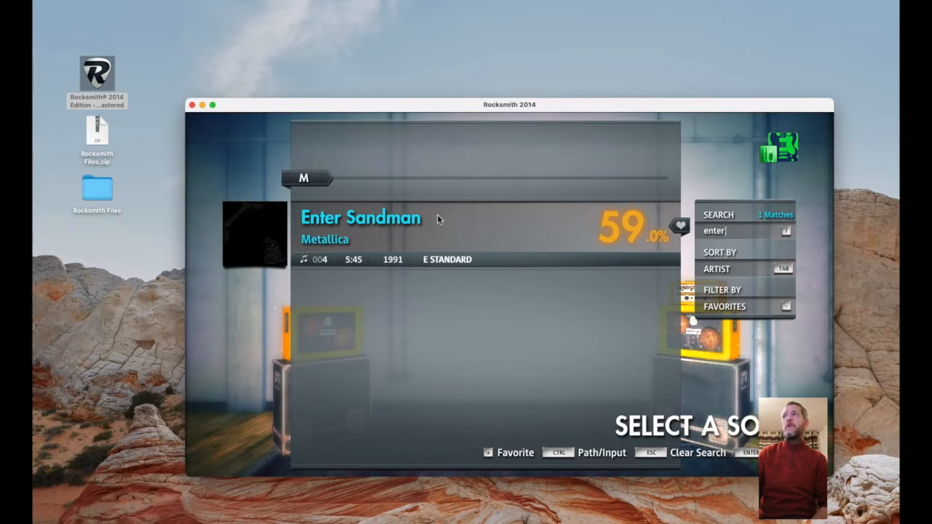
pyautogui.moveTo(775, 246)
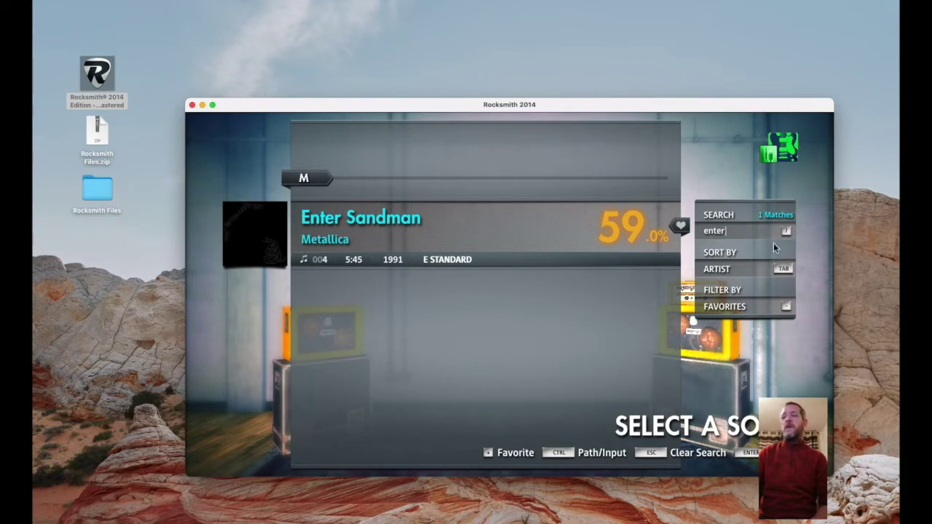
pyautogui.press('backspace')
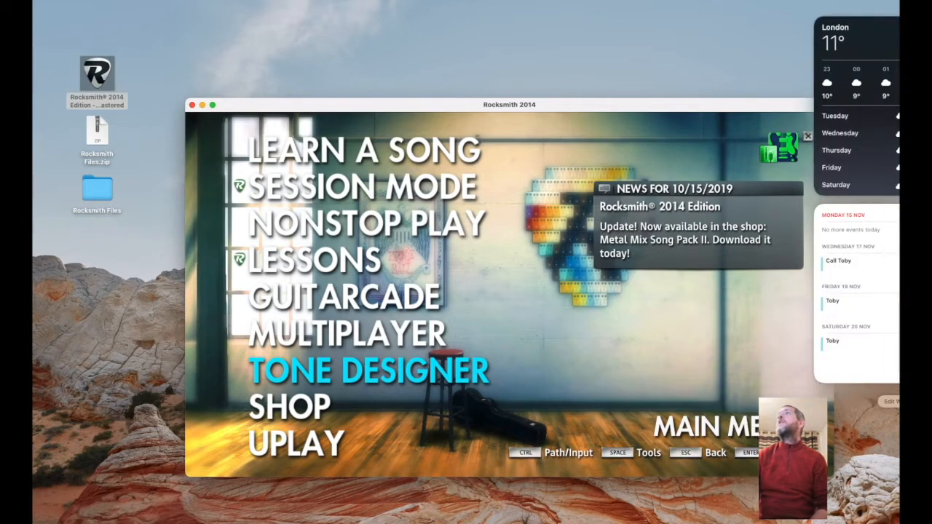
pyautogui.press('cmd+space')
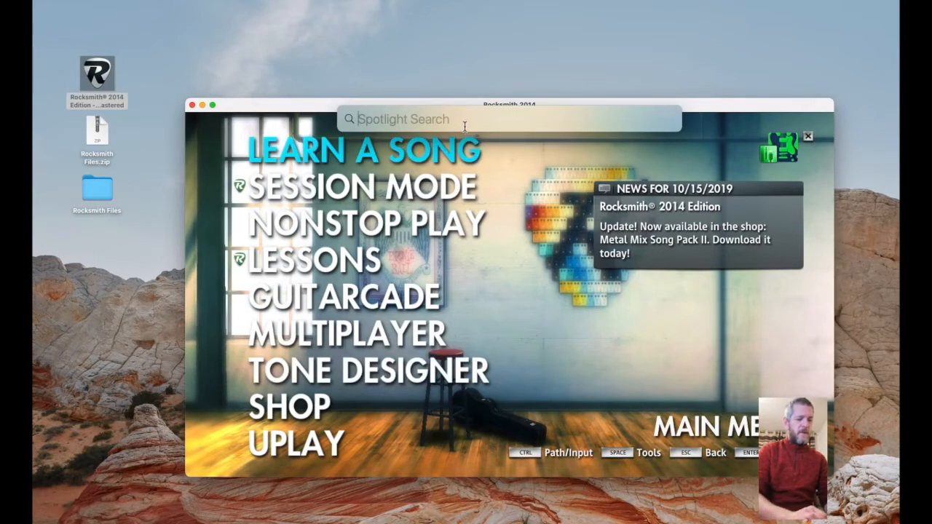
pyautogui.write('midi')
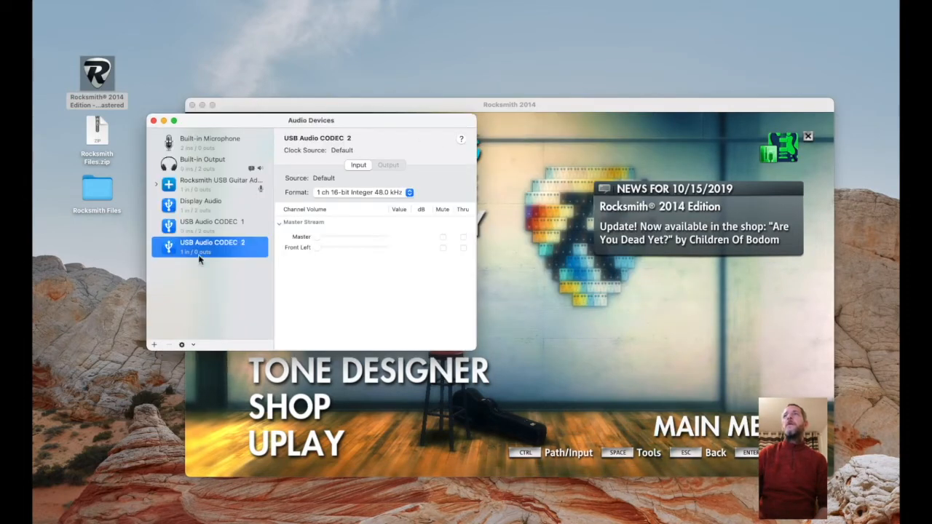
pyautogui.click(221, 180)
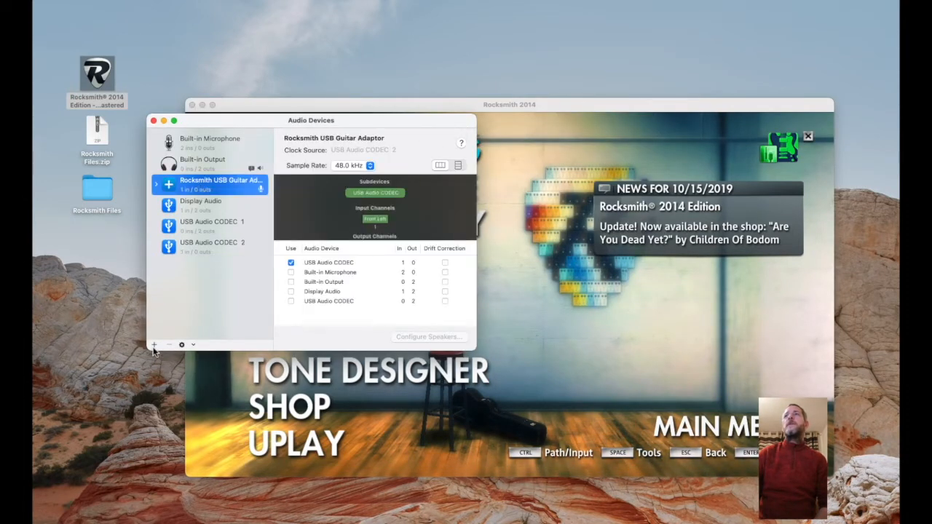
pyautogui.click(155, 343)
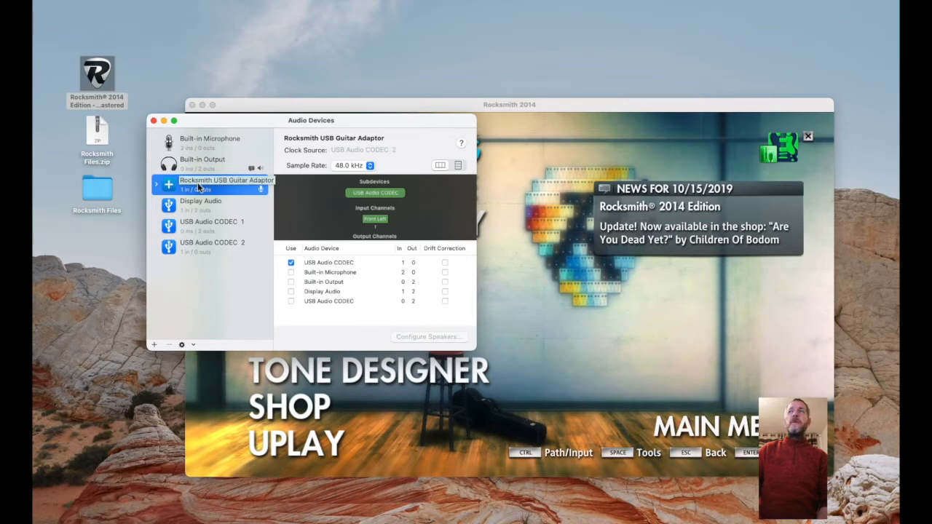
pyautogui.moveTo(249, 187)
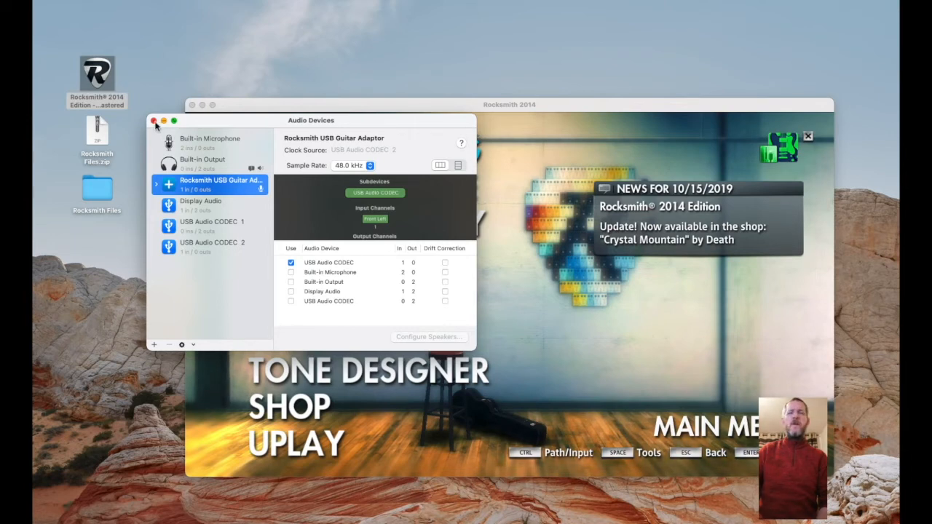
pyautogui.click(155, 121)
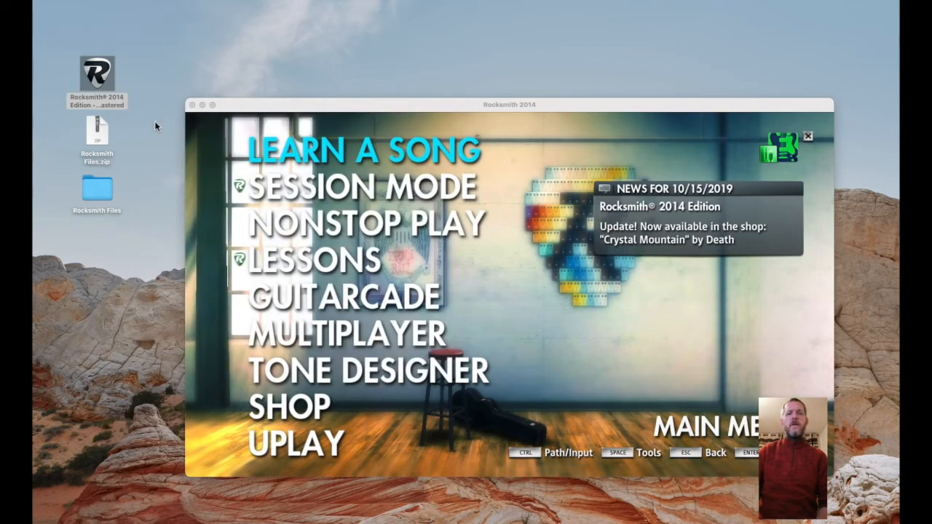
pyautogui.moveTo(458, 287)
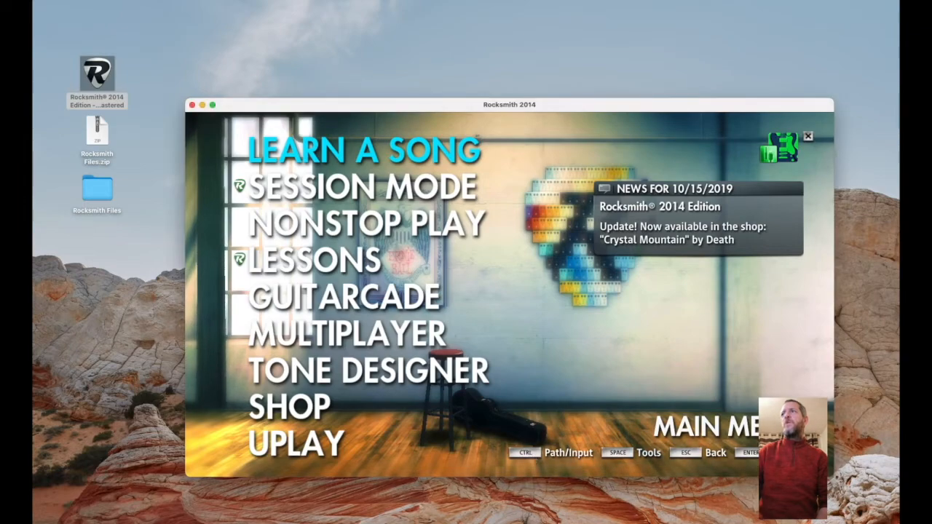
# Reopen Path/Input settings and continue past input confirmation to the tuning list.
pyautogui.press('ctrl')
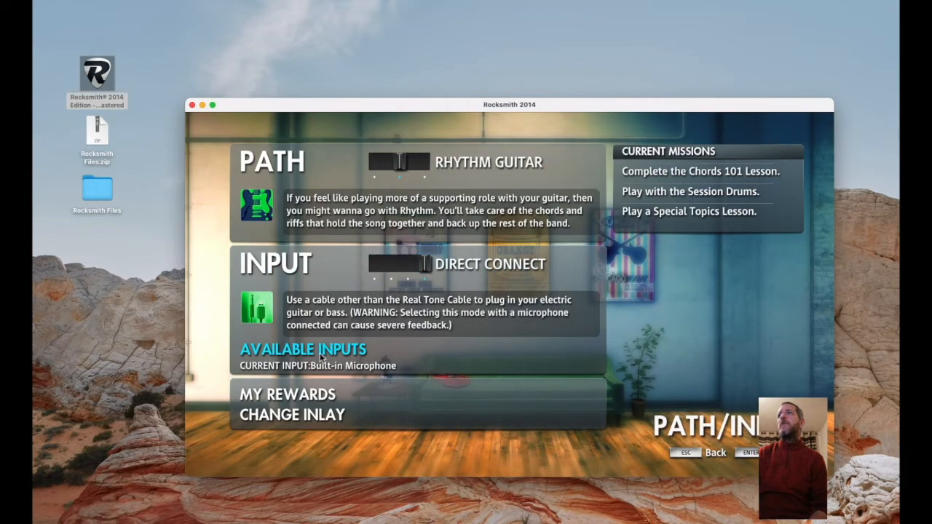
pyautogui.click(303, 350)
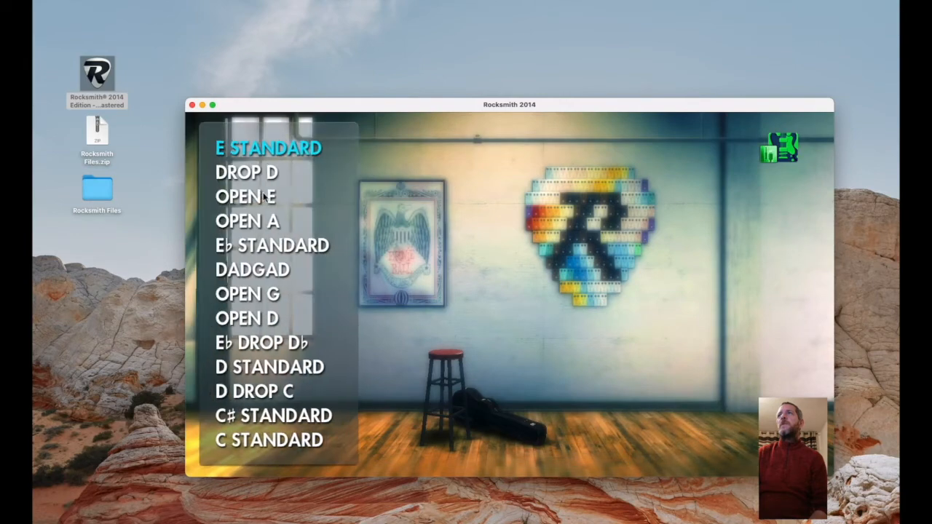
# Choose E Standard to reach the tuner, then quit Rocksmith 2014.
pyautogui.click(268, 149)
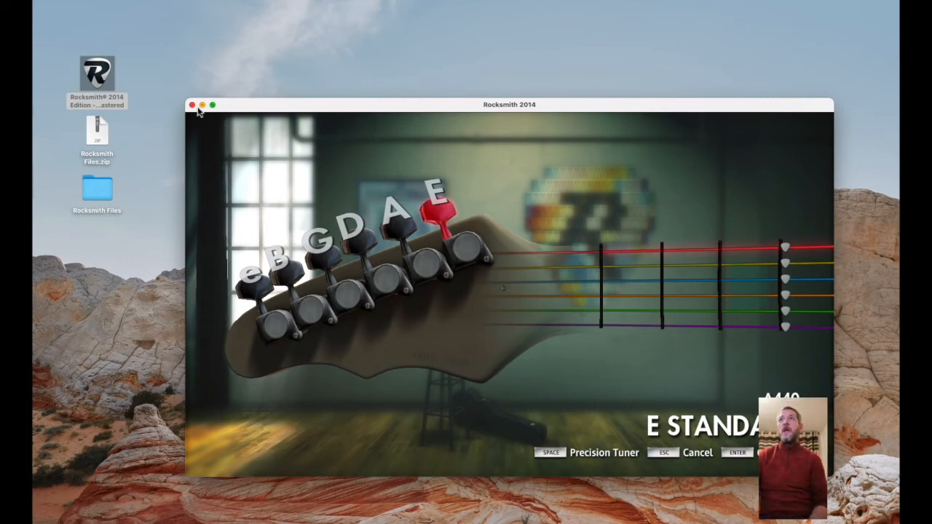
pyautogui.click(192, 108)
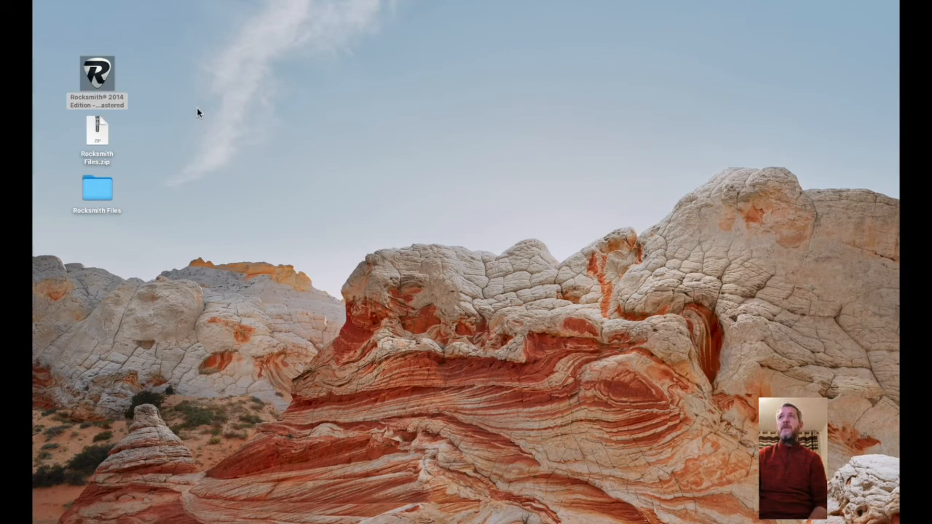
# Reopen the Rocksmith Files folder from the desktop and select the 4.direct cable cache folder.
pyautogui.click(96, 192)
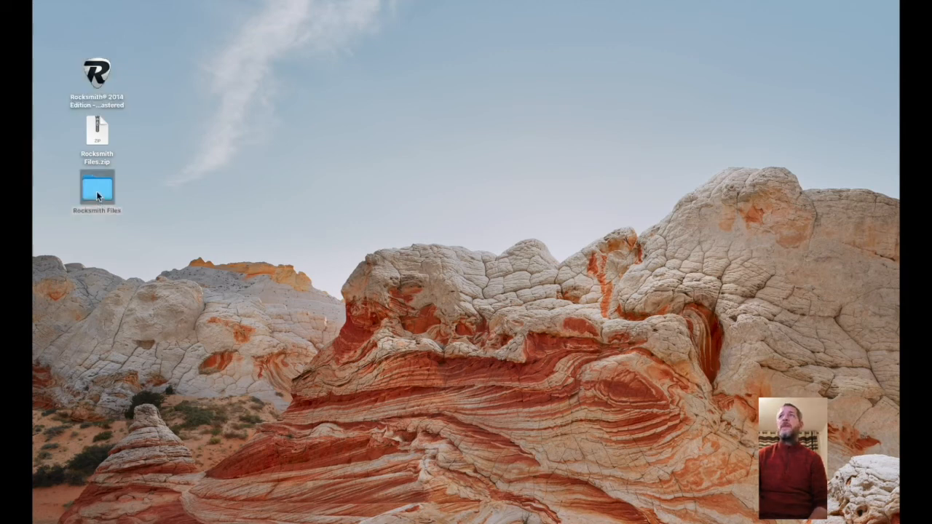
pyautogui.doubleClick(96, 190)
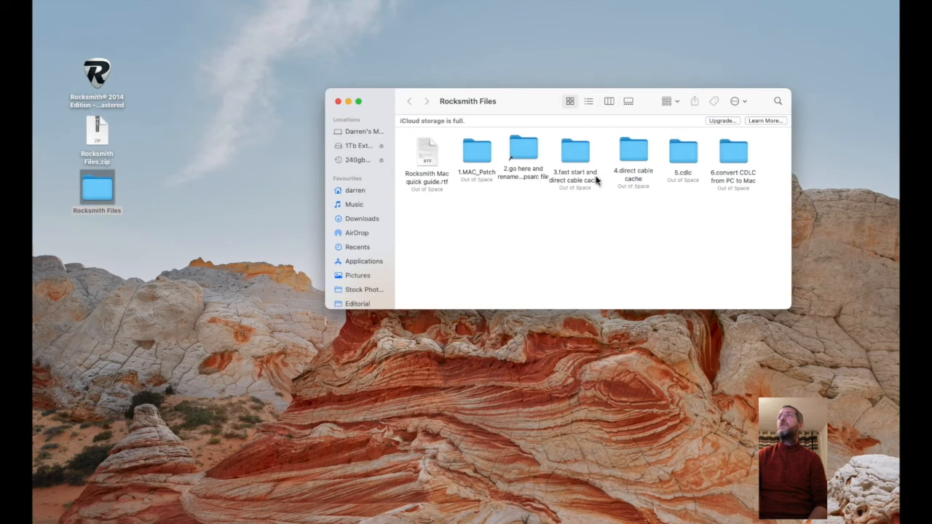
pyautogui.click(633, 150)
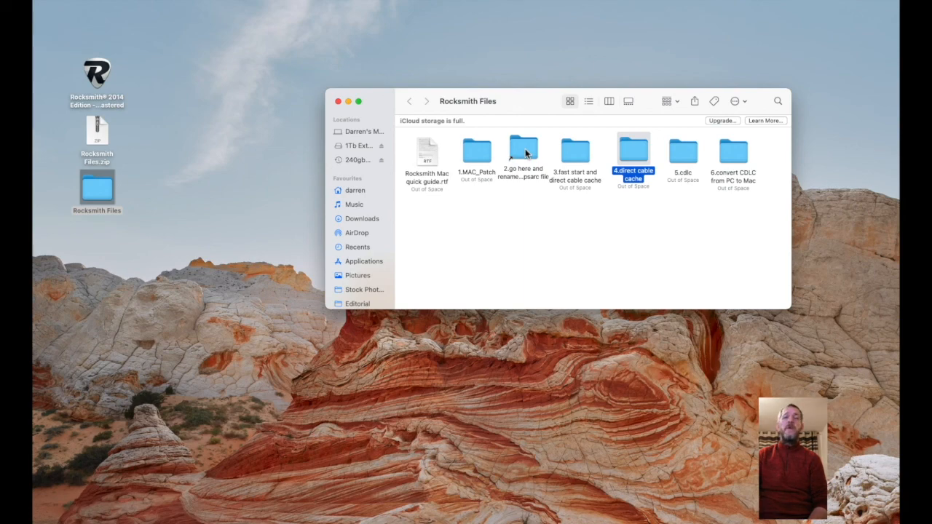
pyautogui.moveTo(505, 134)
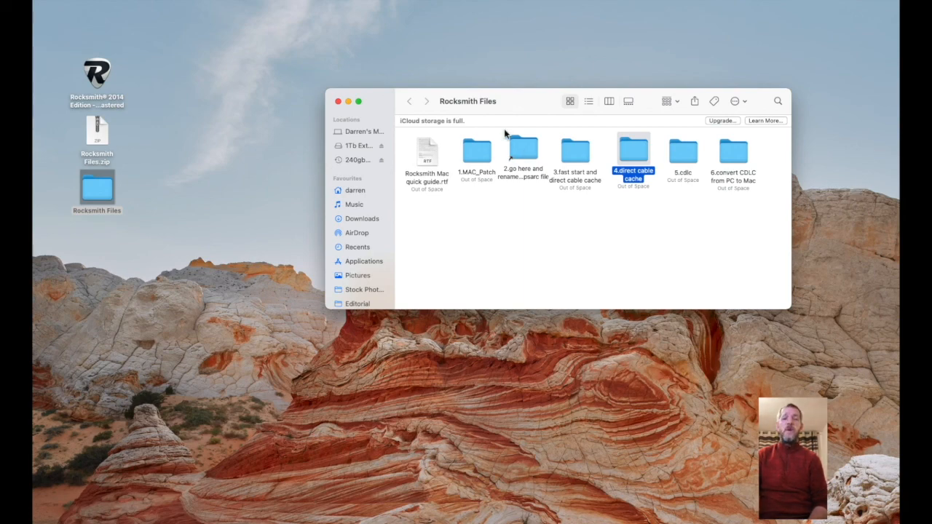